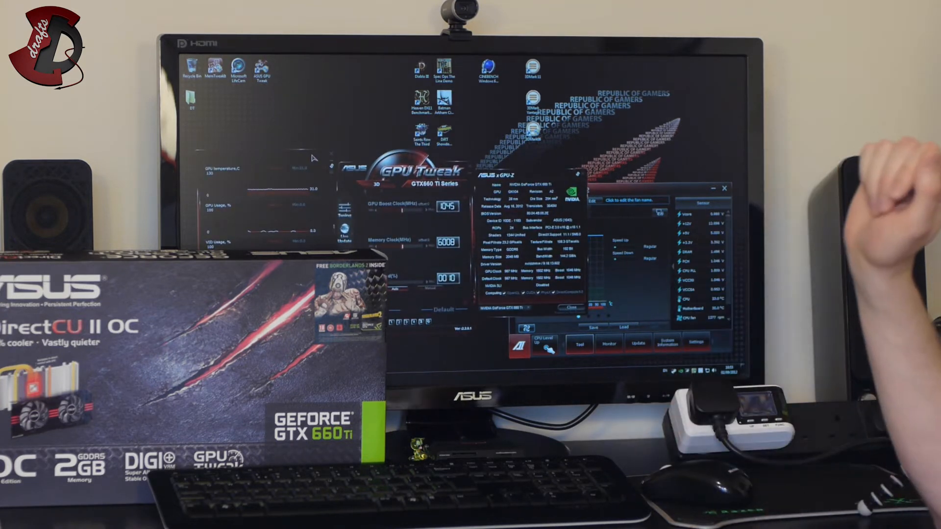
mouse_move(720, 450)
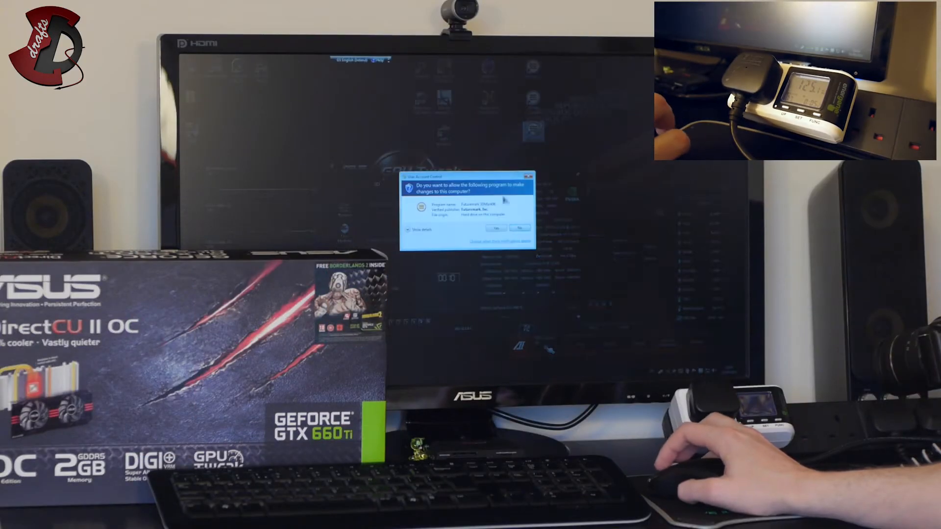
Approve the User Account Control prompt so 3DMark06 launches
click(497, 228)
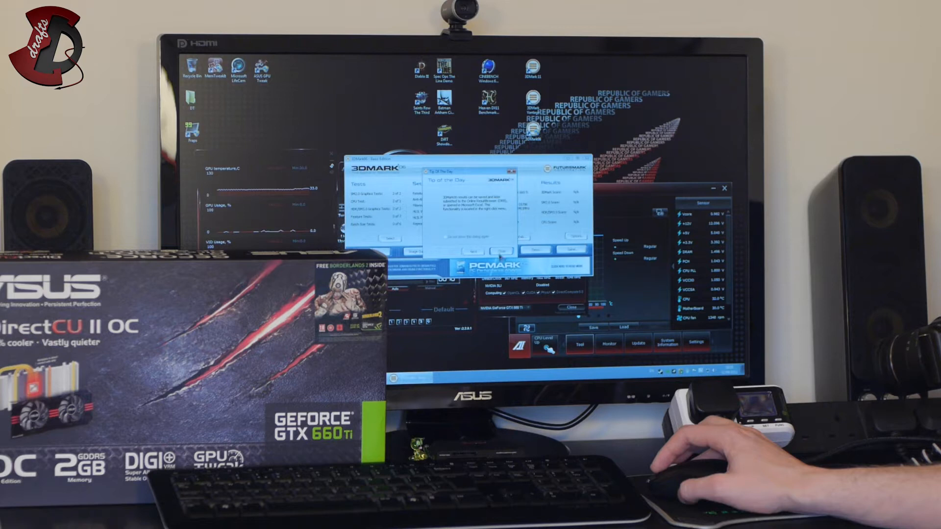
Dismiss the tip, then open the 27810 3DMarks result online
click(501, 251)
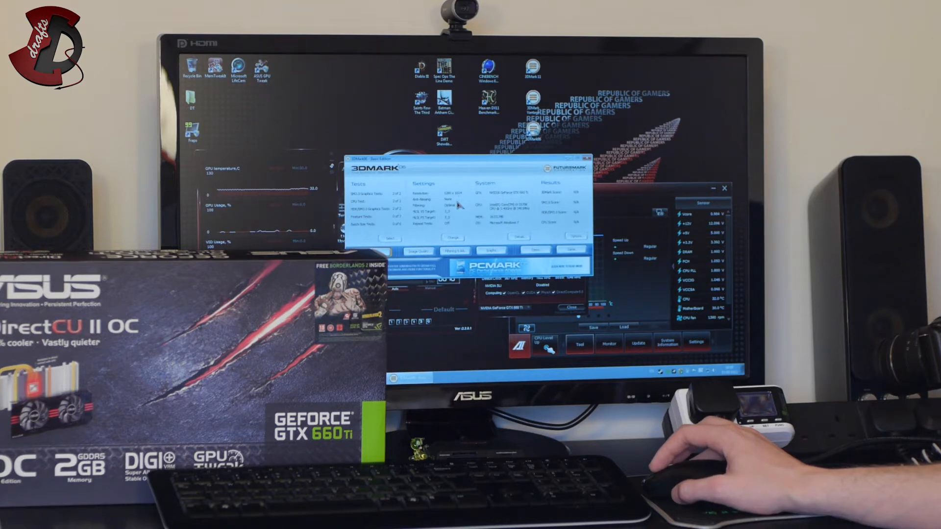
mouse_move(453, 224)
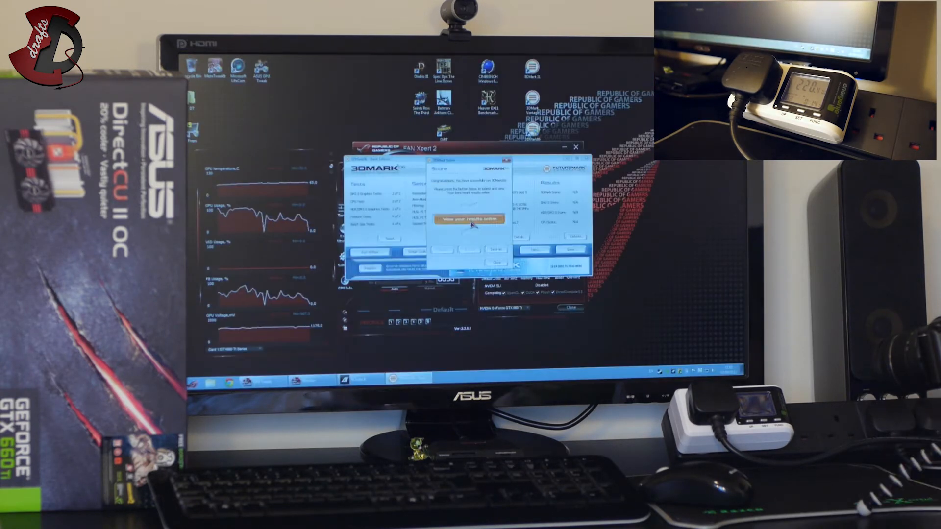
click(469, 219)
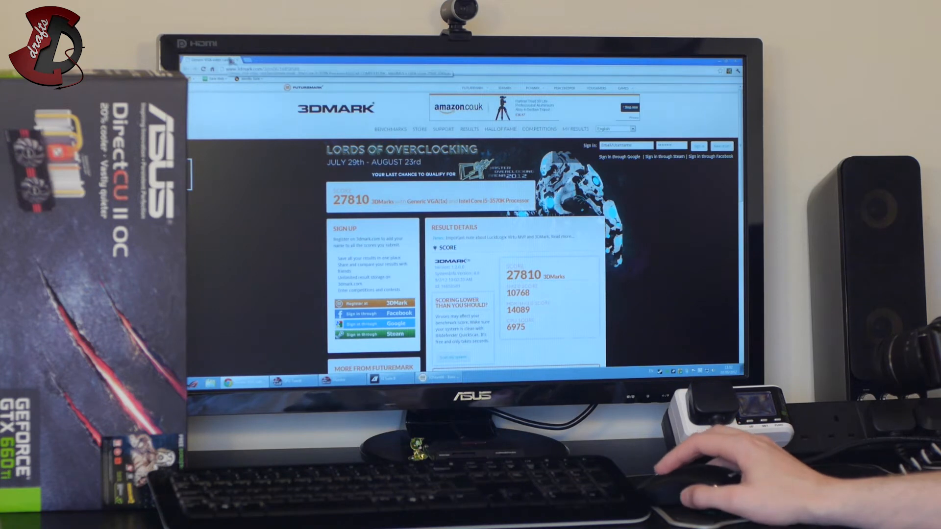
Scroll the 27810 result page to review its graphics card and processor details
scroll(down, 3)
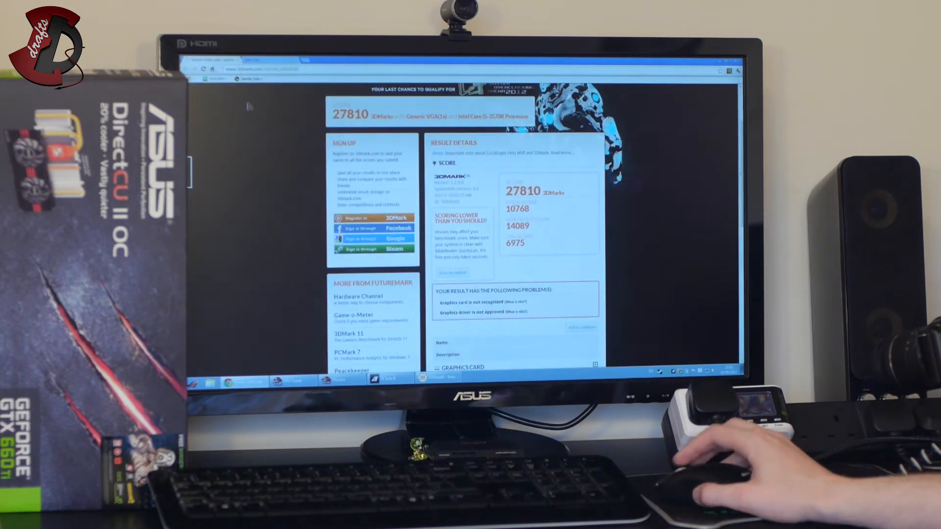
mouse_move(270, 159)
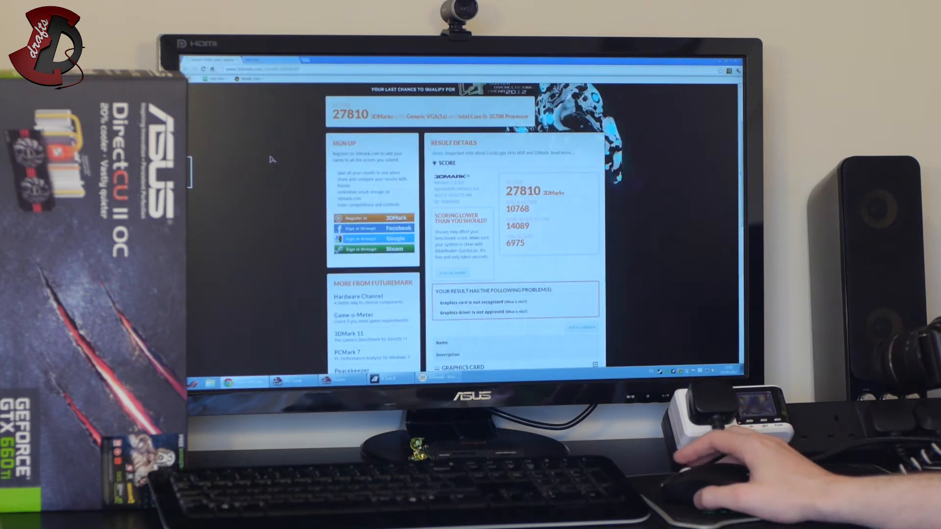
scroll(up, 3)
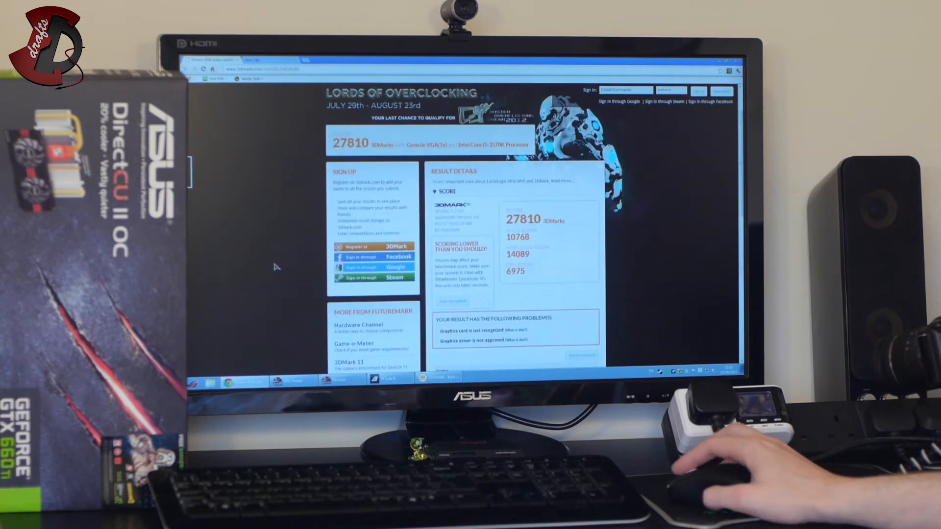
scroll(up, 3)
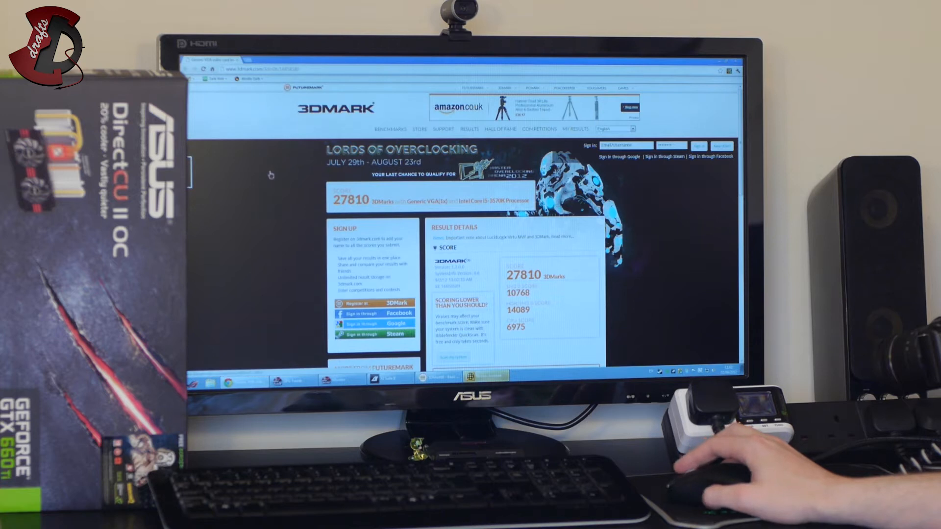
scroll(down, 3)
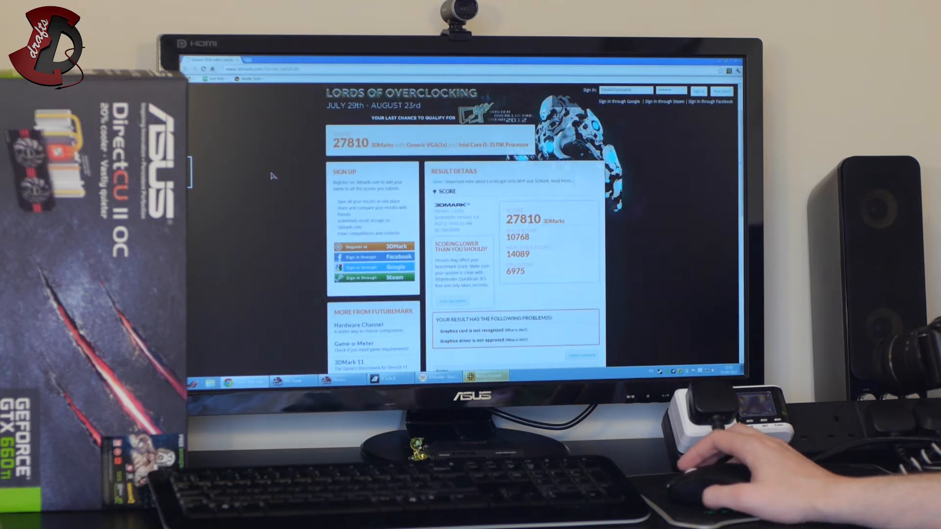
scroll(down, 3)
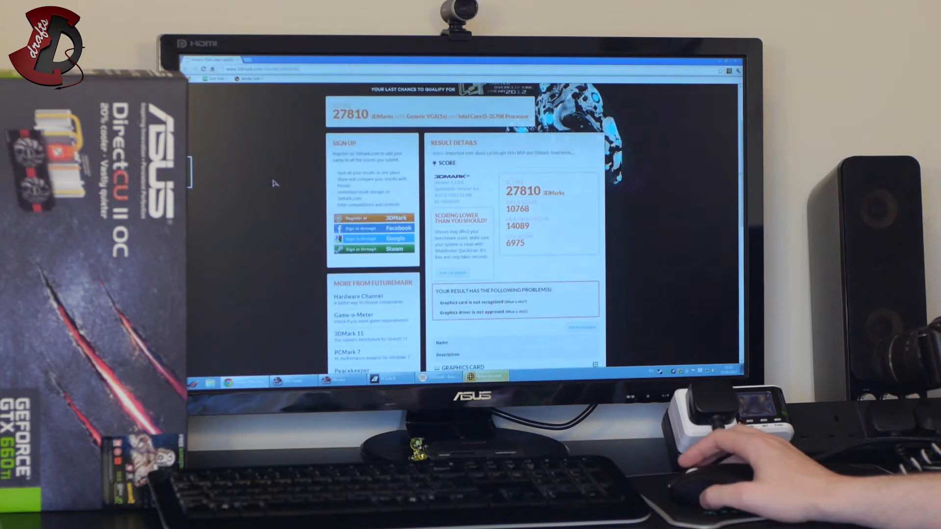
mouse_move(750, 456)
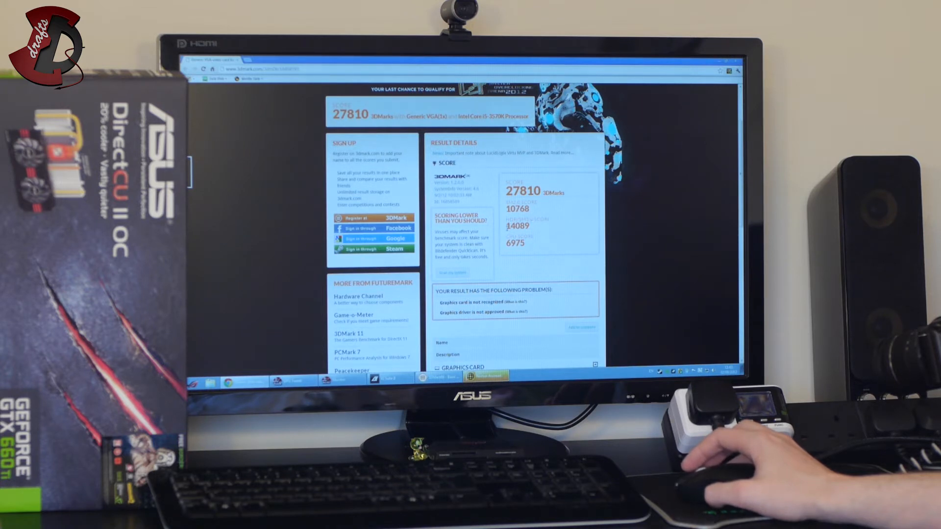
mouse_move(545, 240)
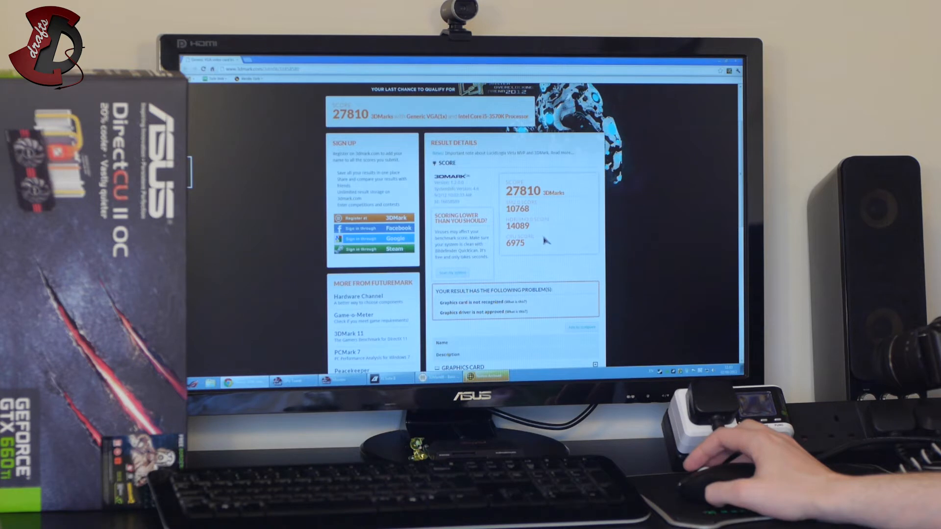
mouse_move(543, 239)
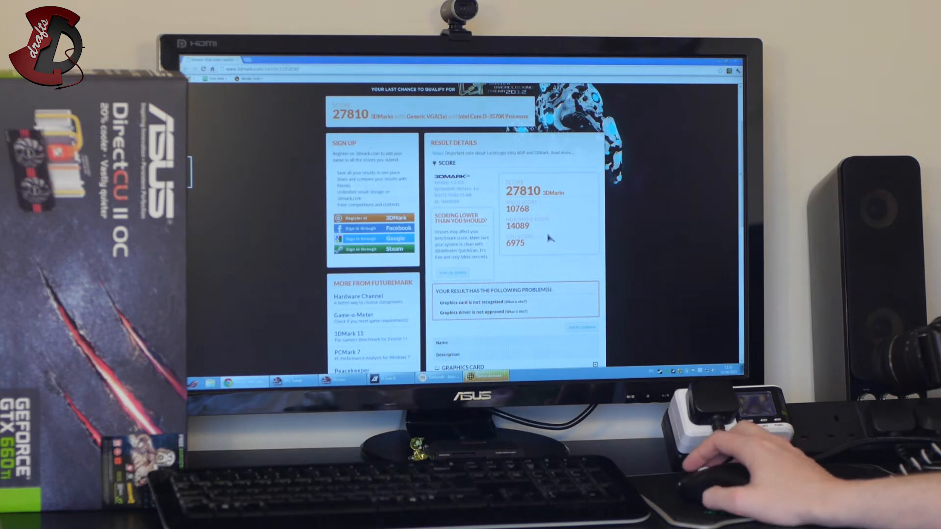
scroll(down, 3)
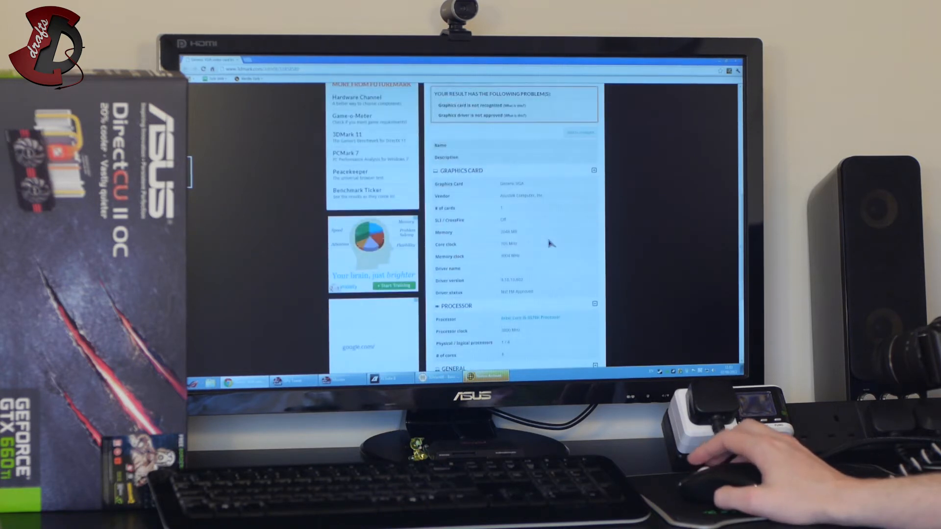
scroll(up, 3)
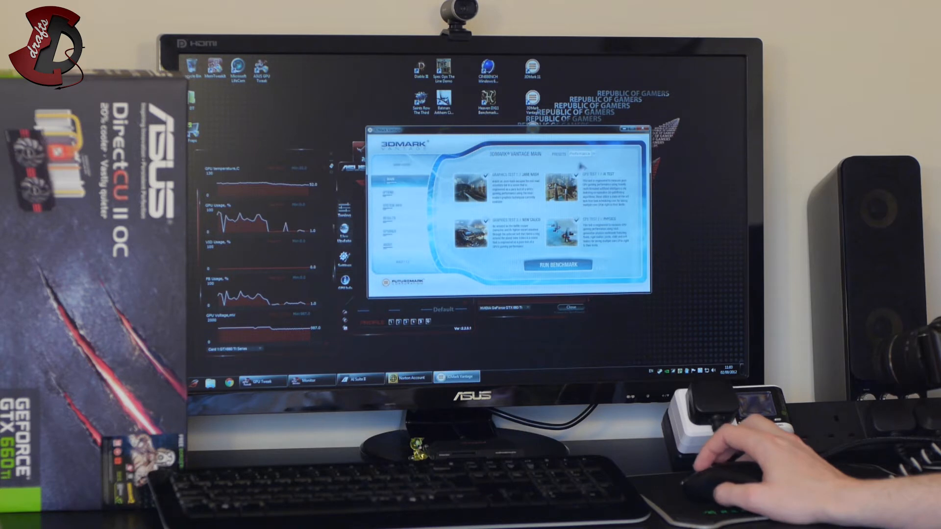
Run the Vantage benchmark and open the P26497 result online
click(557, 264)
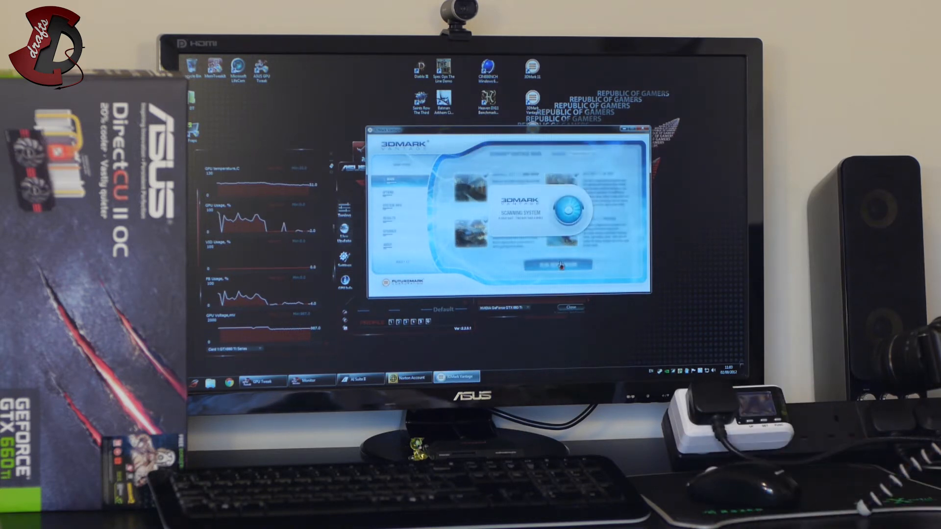
click(557, 264)
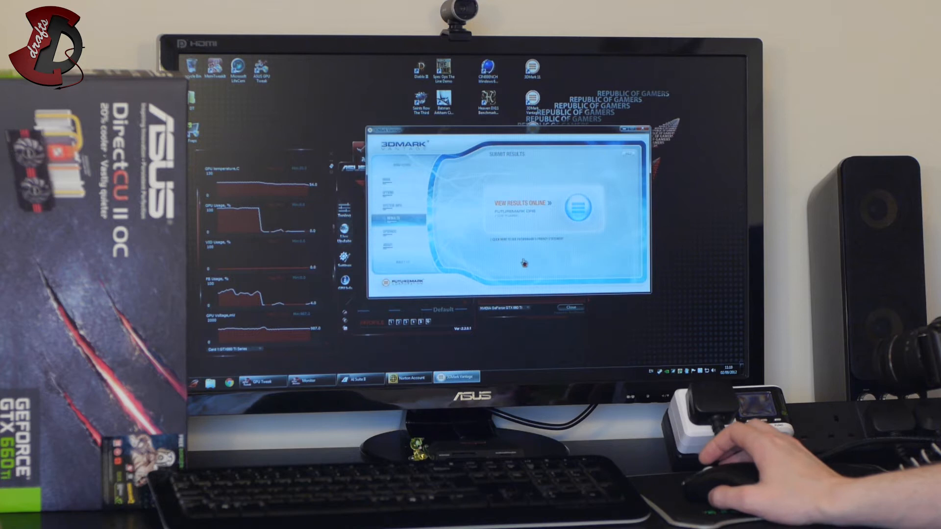
click(519, 203)
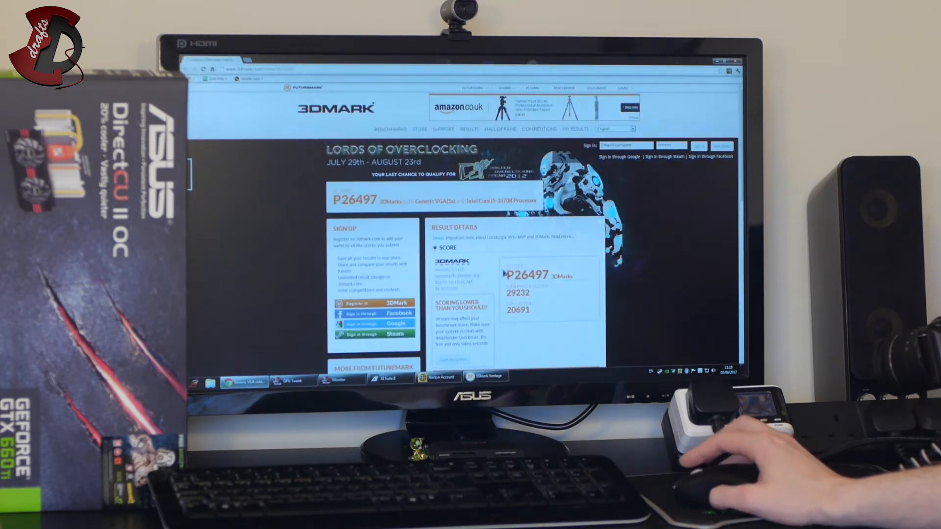
Scroll through the Vantage result page showing the 29232 and 20691 sub-scores
scroll(down, 3)
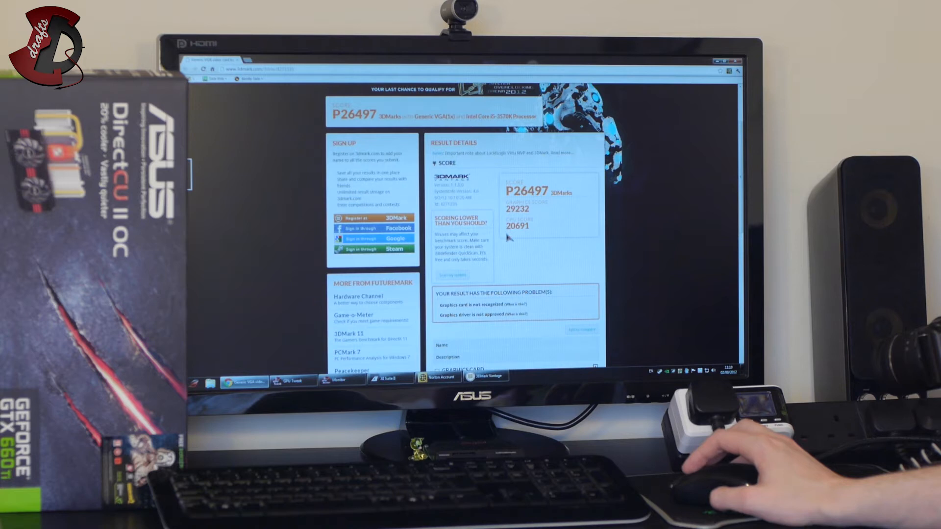
mouse_move(514, 244)
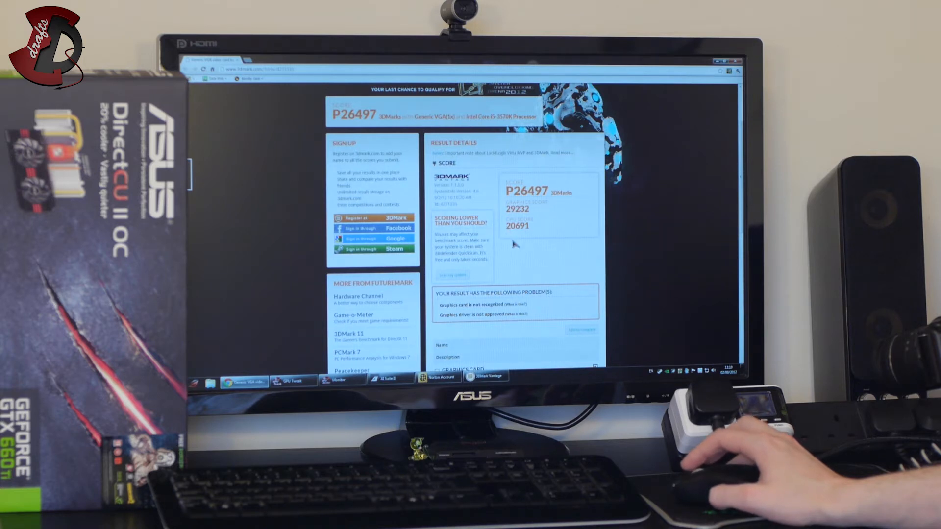
scroll(down, 3)
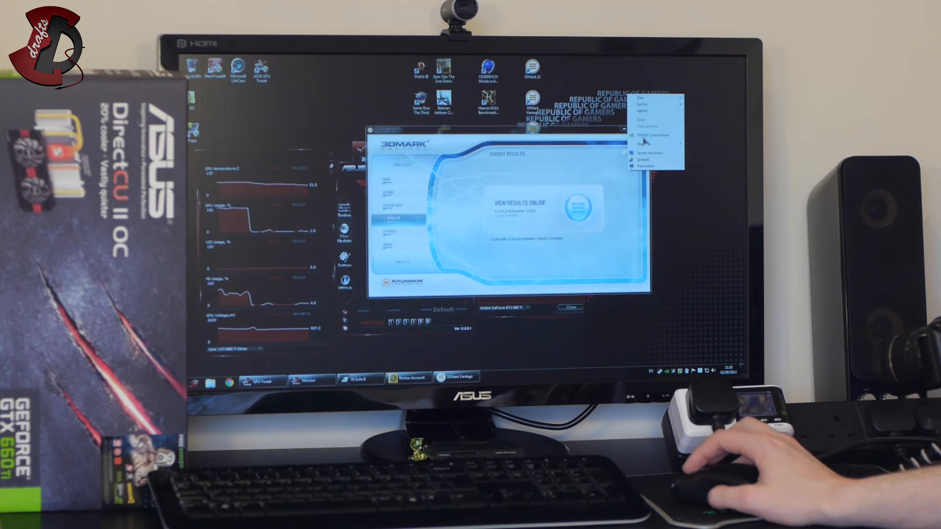
Open NVIDIA Control Panel and close its graphics system information report
click(649, 136)
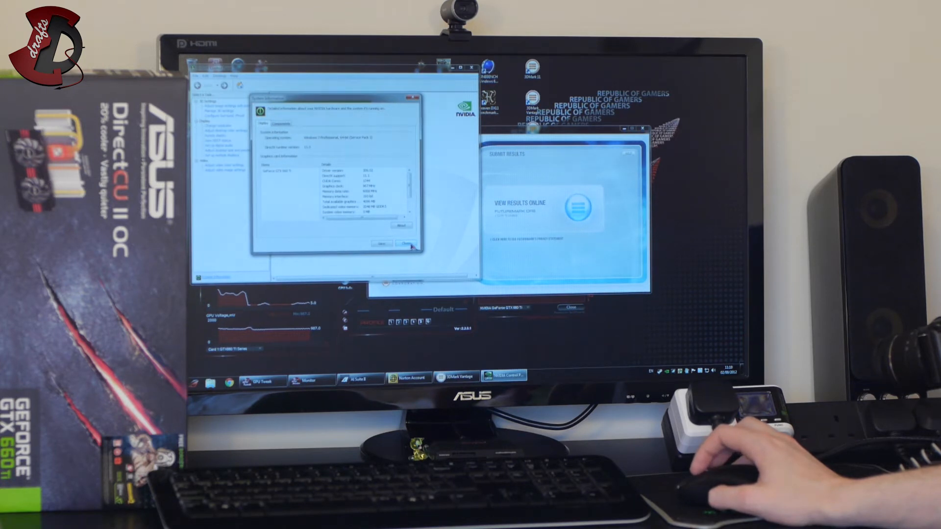
click(408, 243)
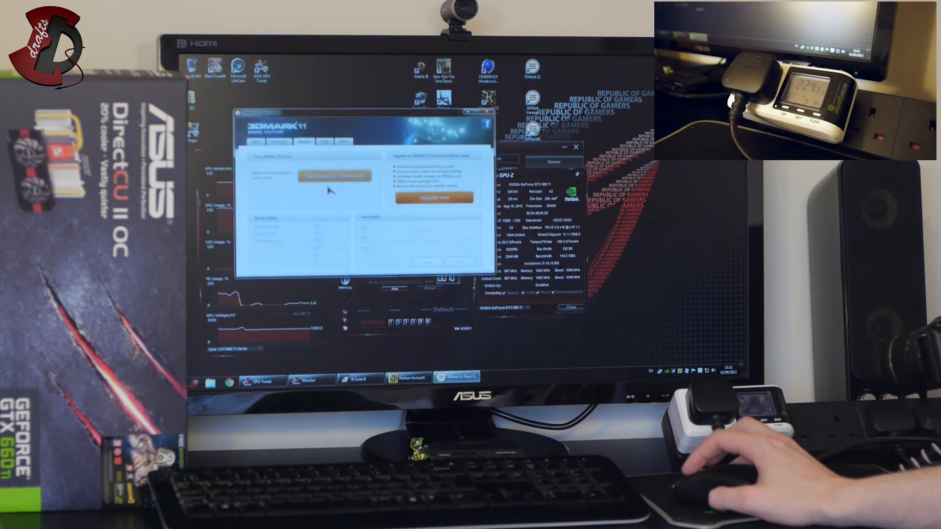
Run the 3DMark 11 benchmark and view the P8070 score at 3DMark.com
click(256, 142)
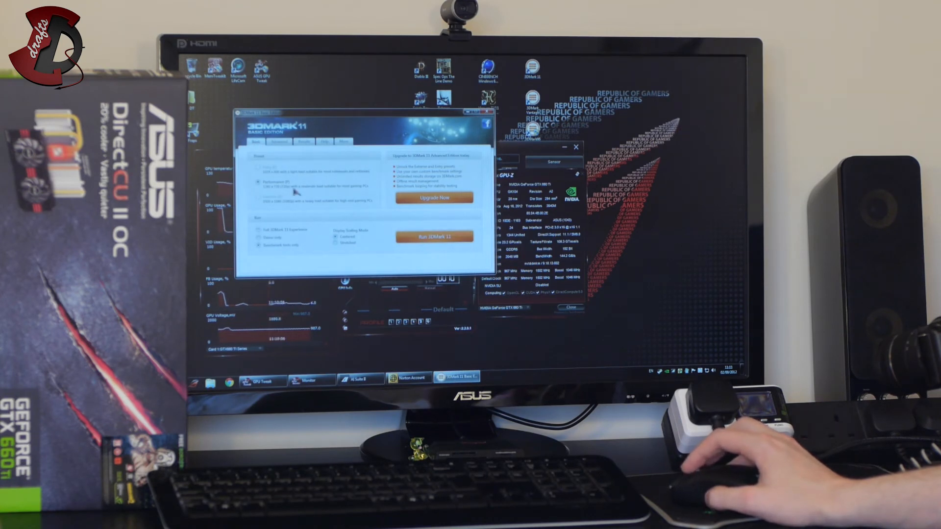
click(433, 236)
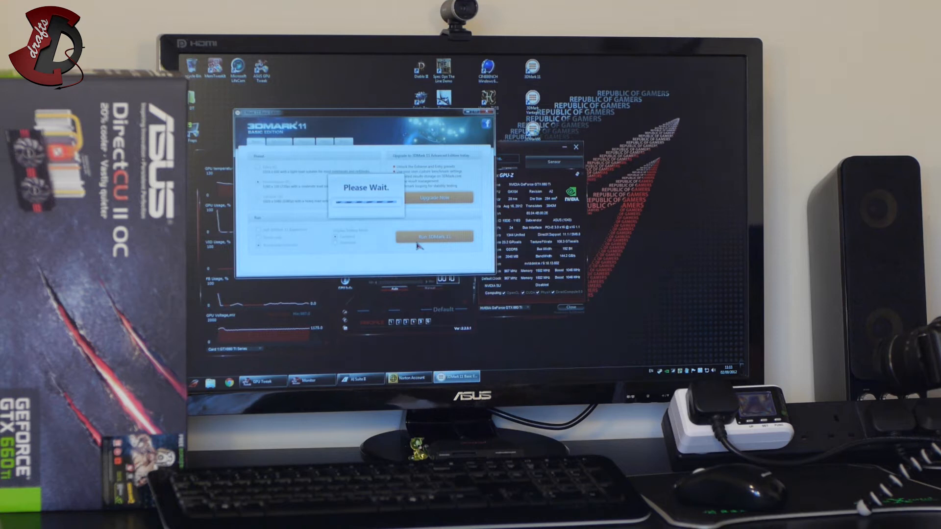
click(434, 236)
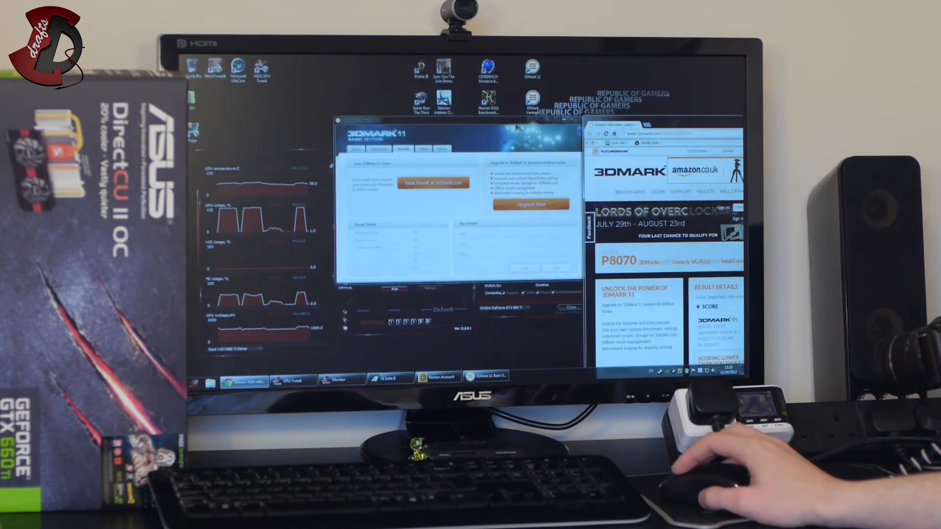
Maximize the P8070 result page showing sub-scores 8345, 7587 and 7012
click(293, 377)
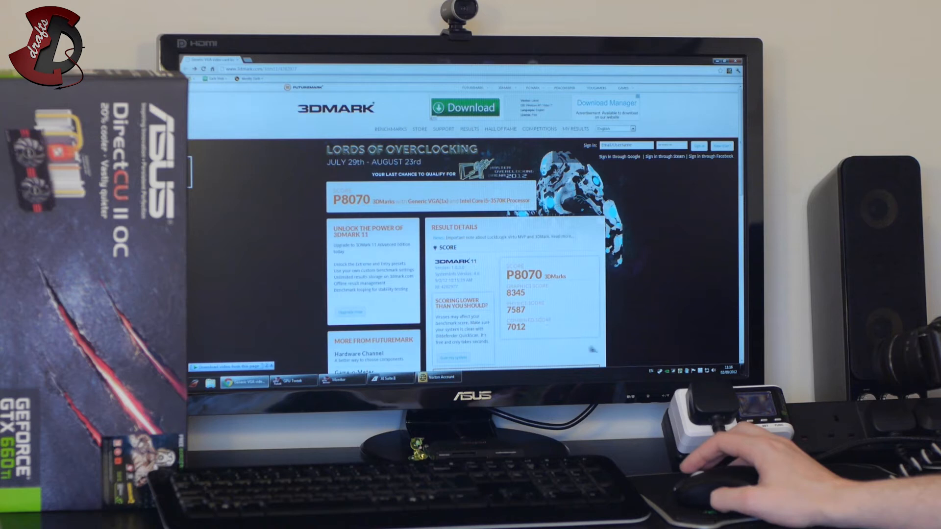
mouse_move(551, 340)
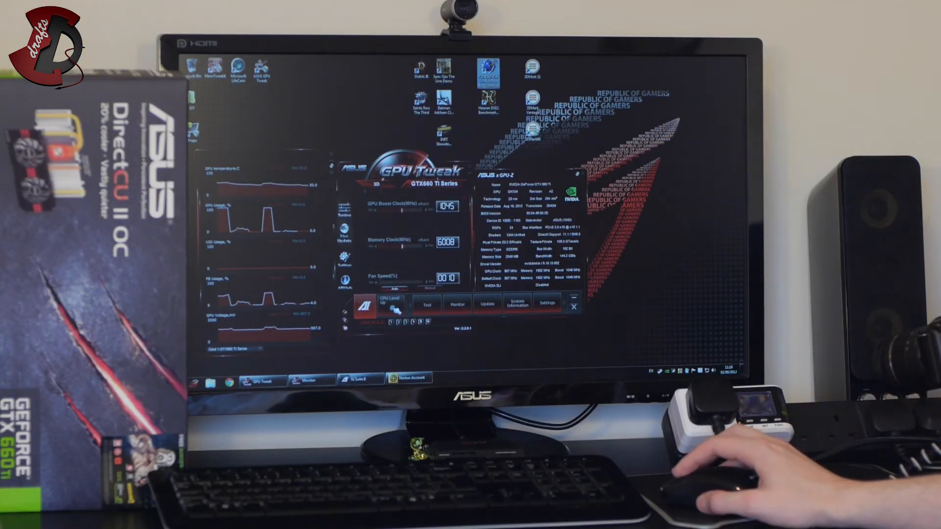
Launch Cinebench R11.5 and look at its test rankings
click(457, 377)
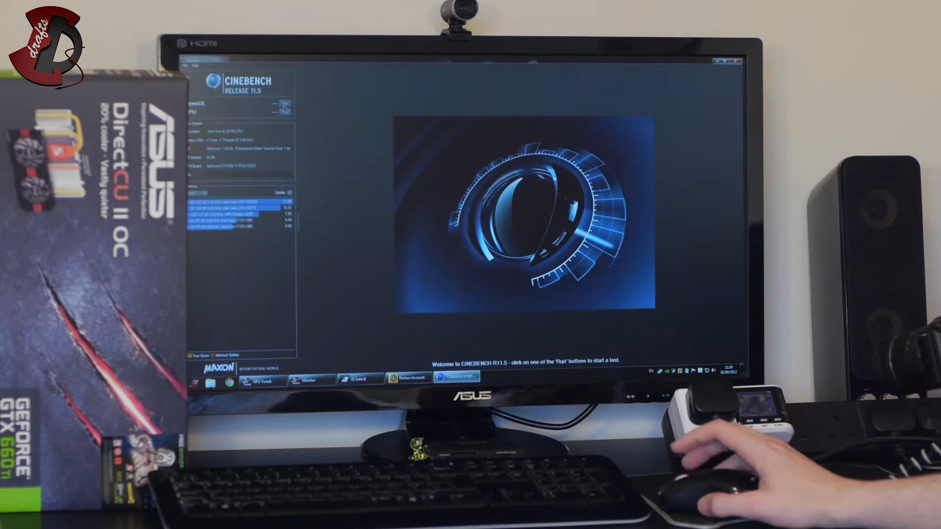
click(282, 106)
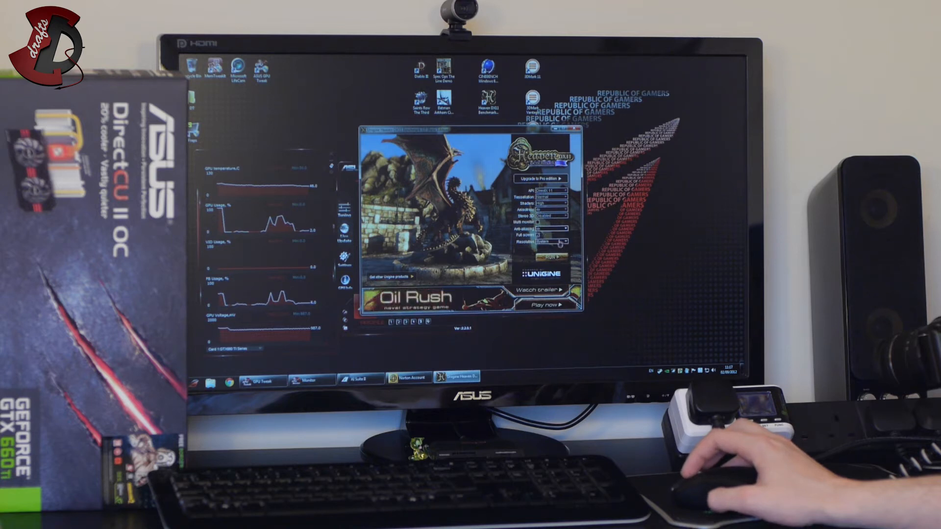
Run Heaven Benchmark v3.0, scoring 1491 at an average of 59.2 FPS
click(548, 242)
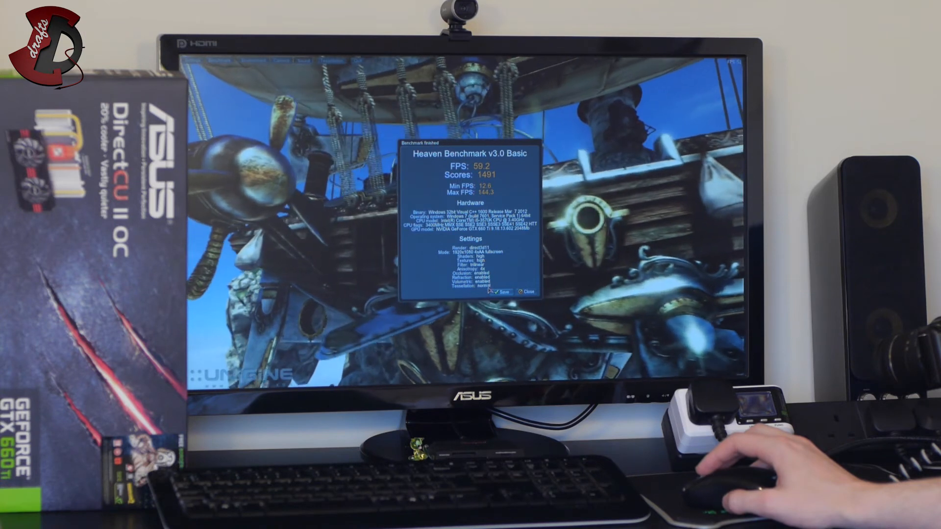
Close the Unigine Heaven benchmark results window
click(526, 292)
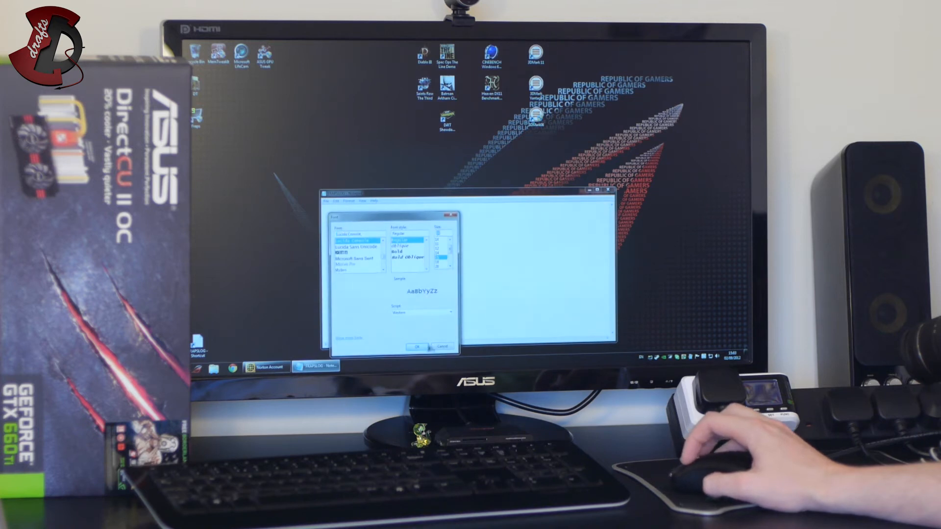
Cancel the Font dialog and close the empty Notepad log
click(416, 347)
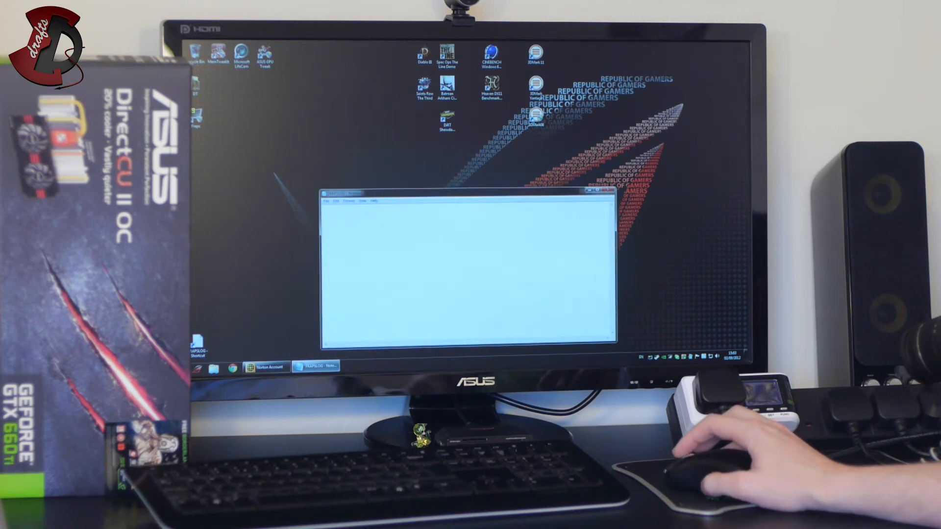
click(608, 193)
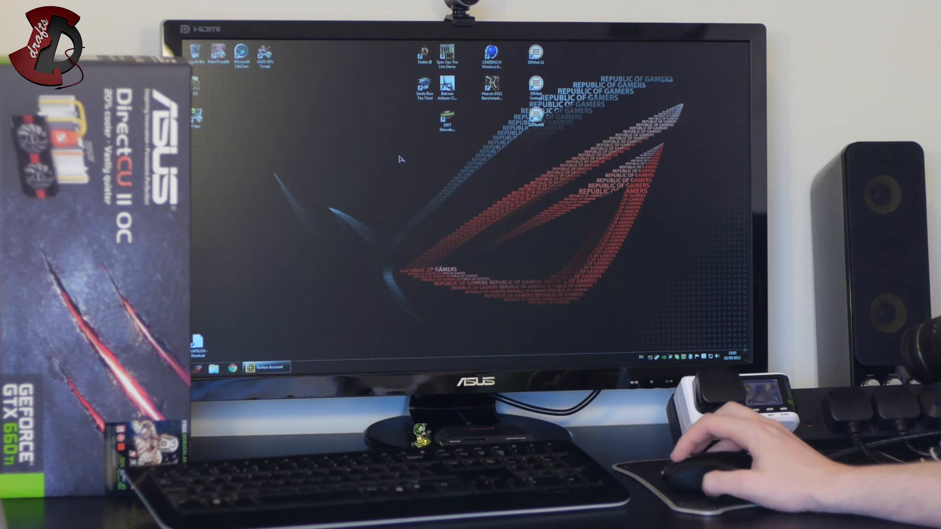
mouse_move(650, 326)
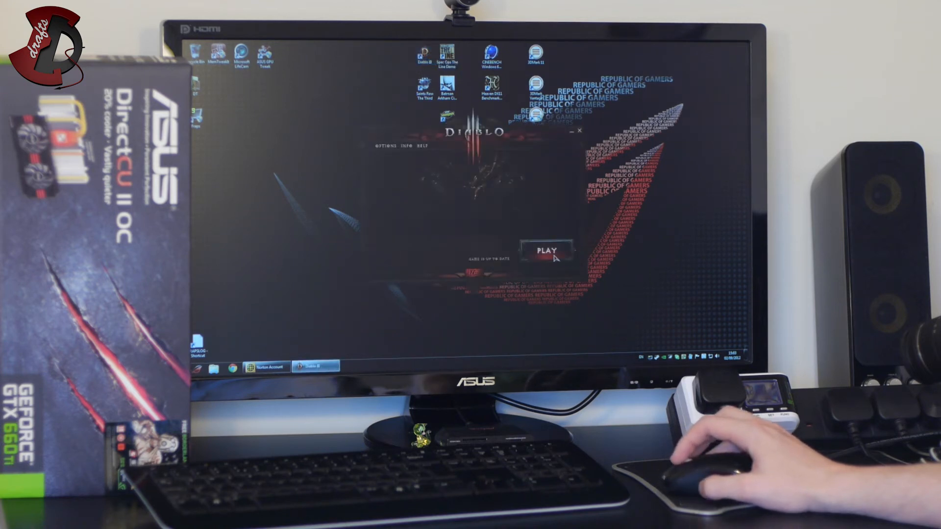
Start Diablo III from its launcher to begin the Overlook Road run
click(384, 145)
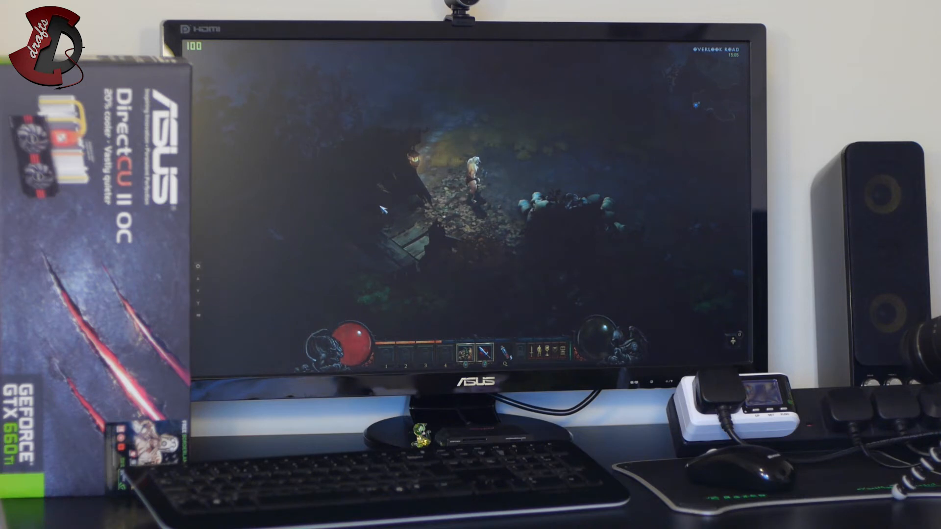
Exit Diablo III to the desktop and close the log showing 99.187 average FPS
key(Escape)
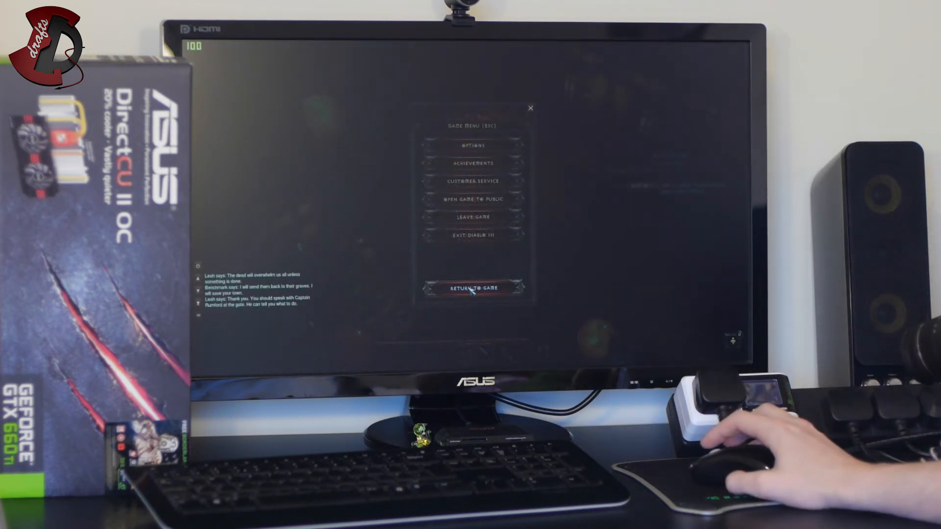
click(473, 234)
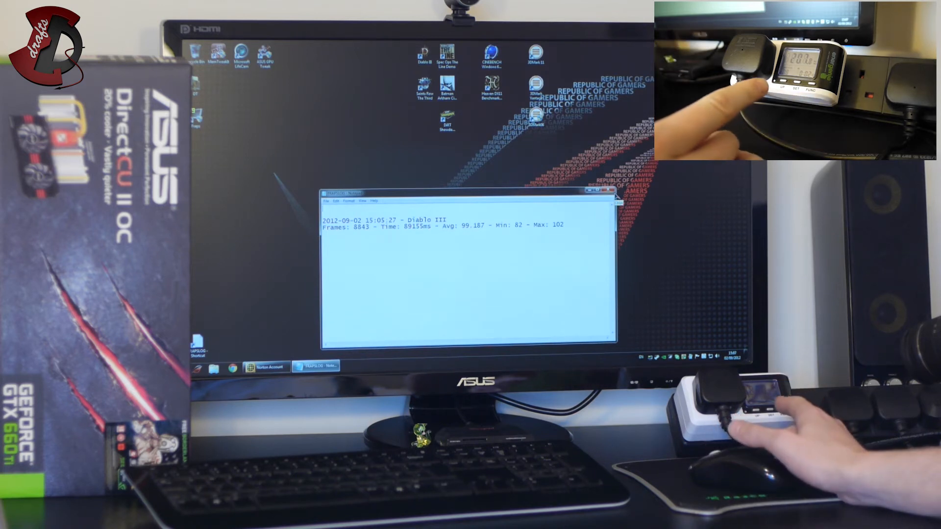
click(610, 193)
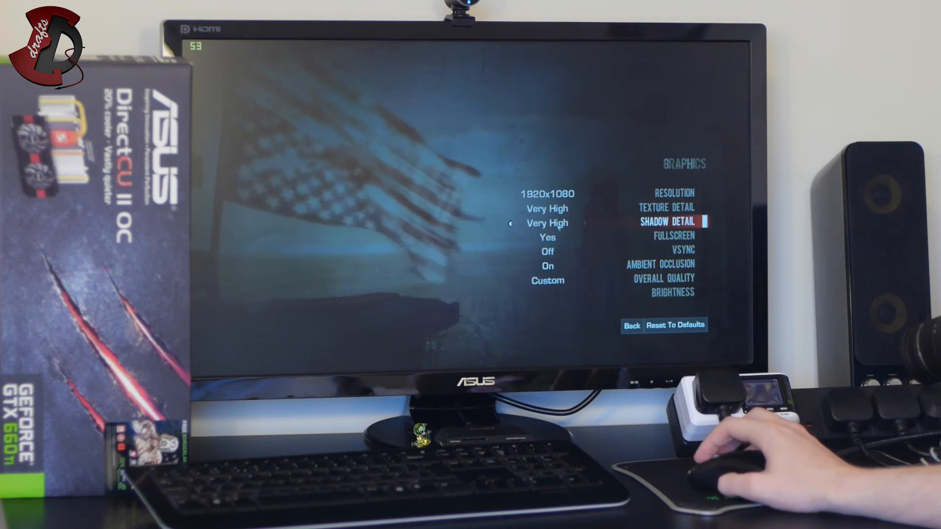
Review Spec Ops' Very High 1920x1080 graphics, then start a new campaign game
key(down)
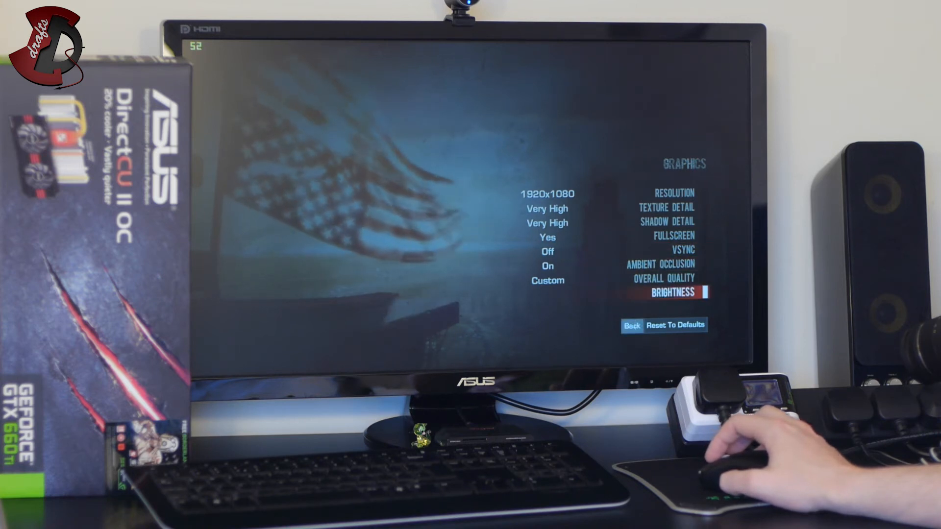
click(630, 324)
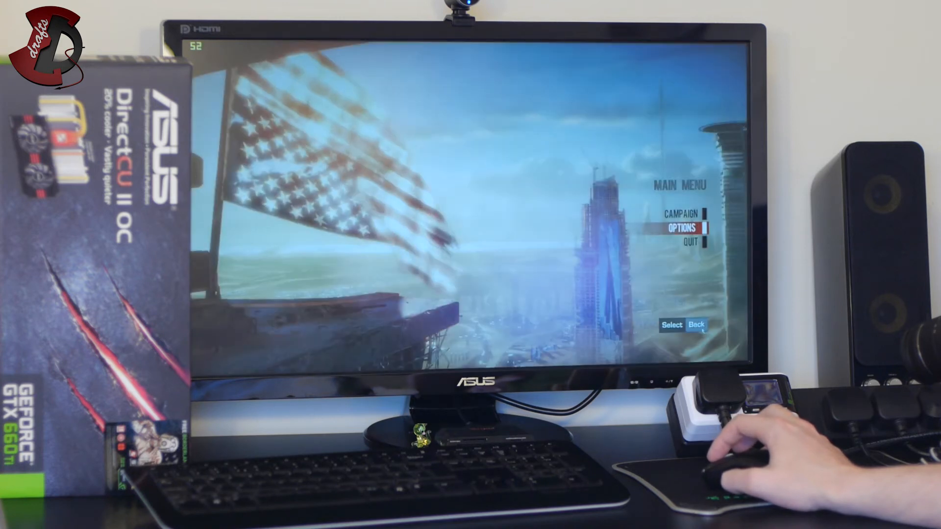
click(678, 211)
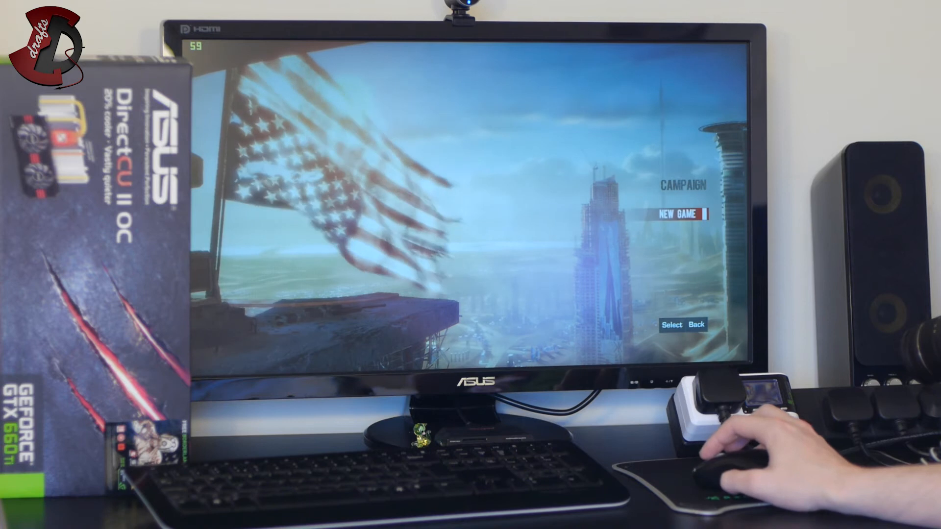
click(670, 325)
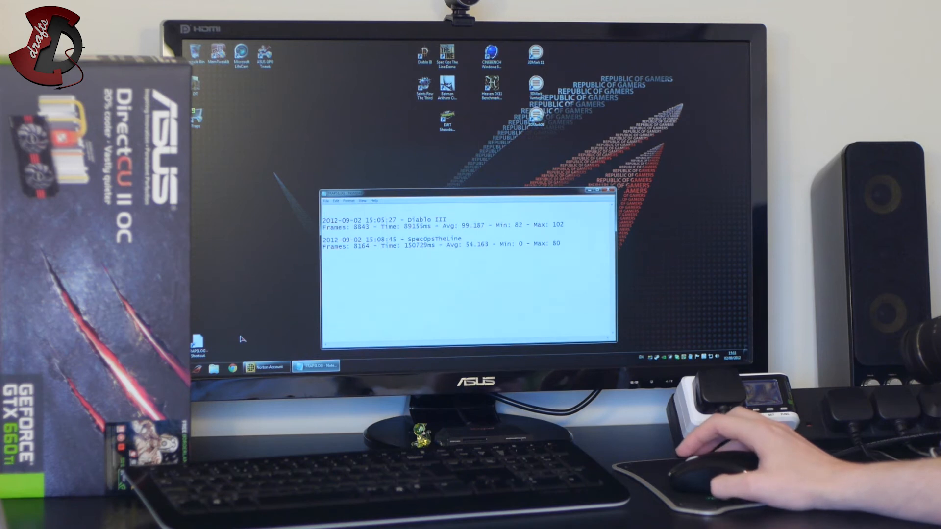
mouse_move(465, 244)
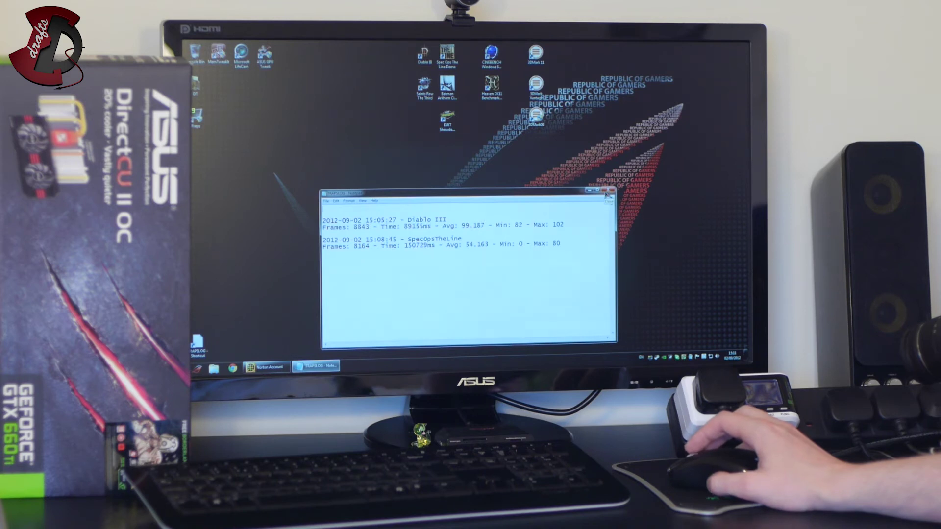
mouse_move(720, 468)
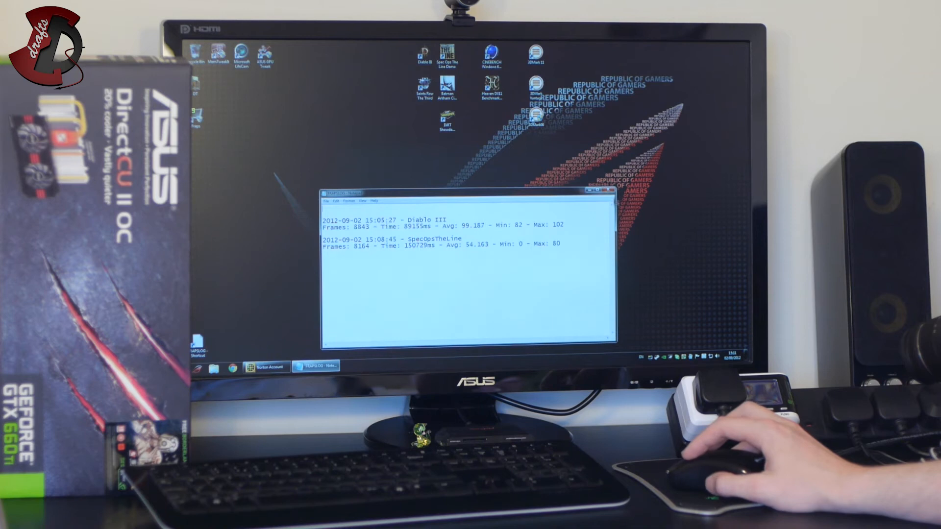
Close the FRAPS log, launch Batman: Arkham City, and open its display settings
click(606, 194)
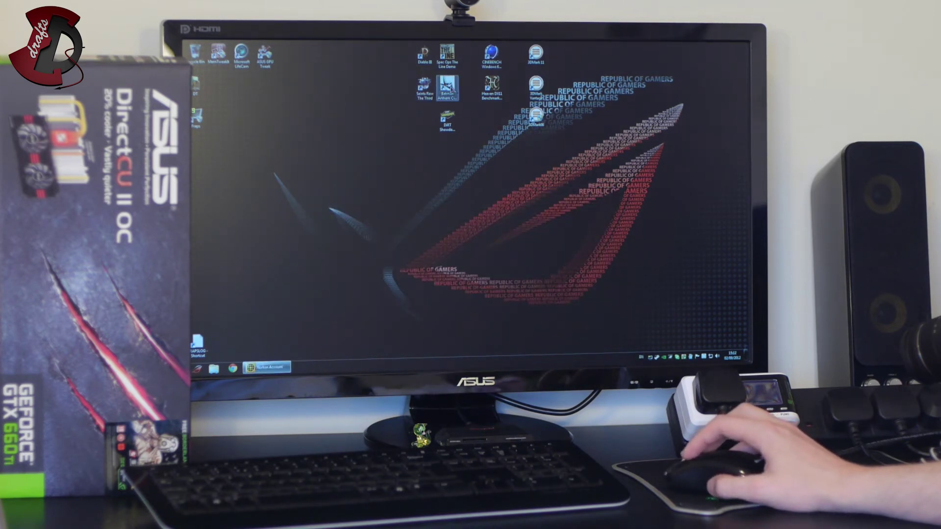
click(447, 90)
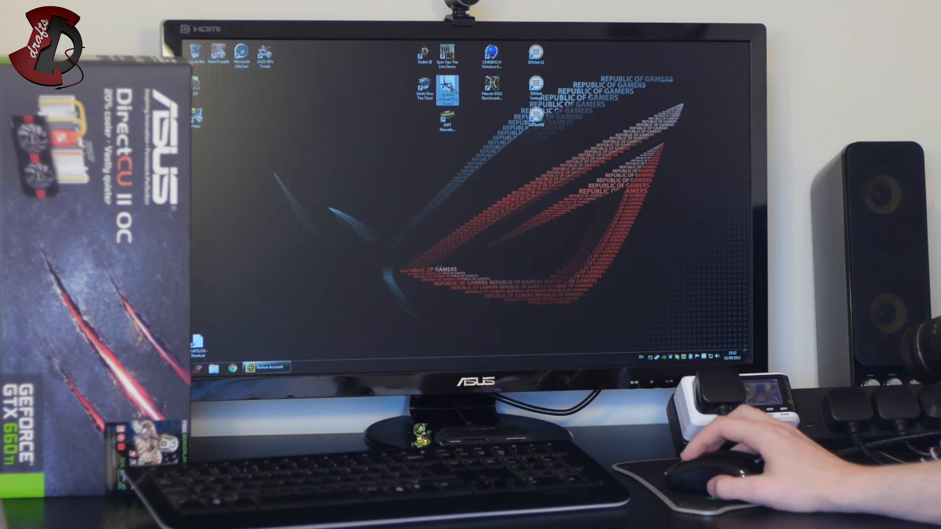
double_click(444, 93)
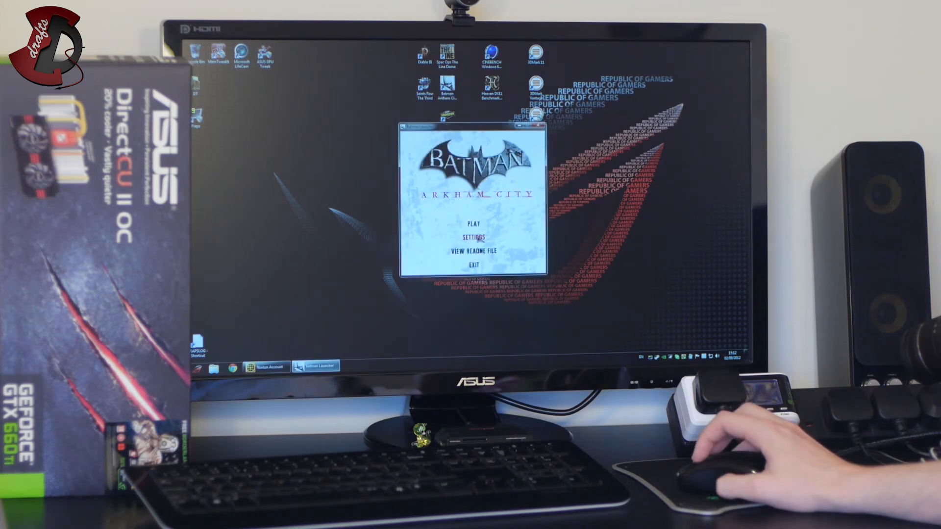
click(473, 237)
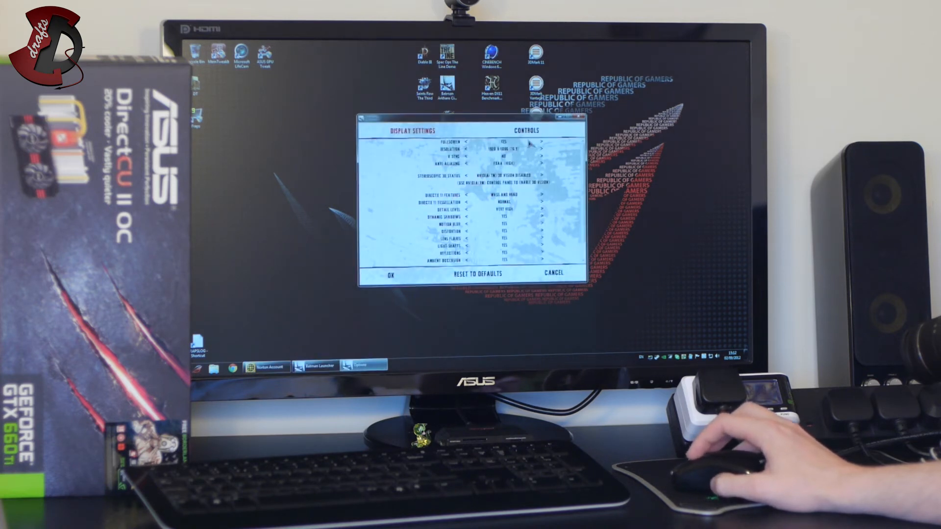
mouse_move(518, 164)
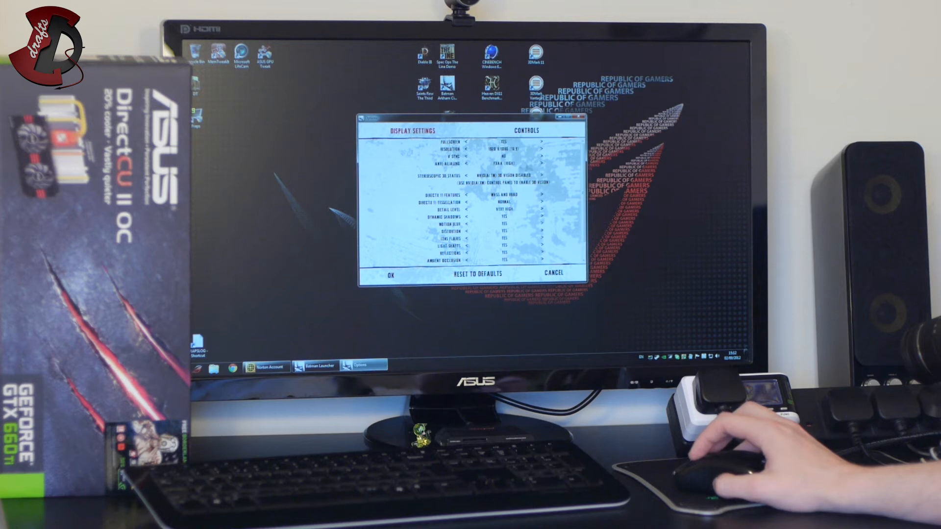
mouse_move(558, 179)
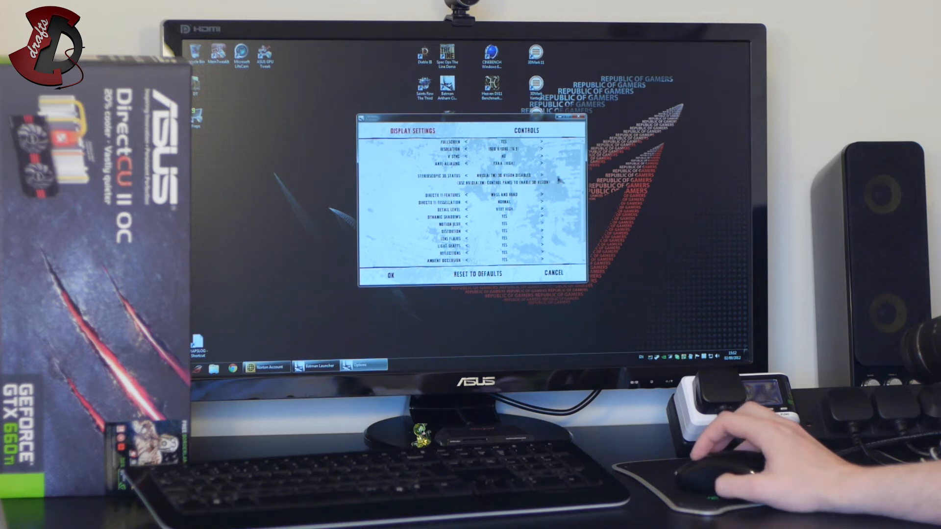
mouse_move(555, 162)
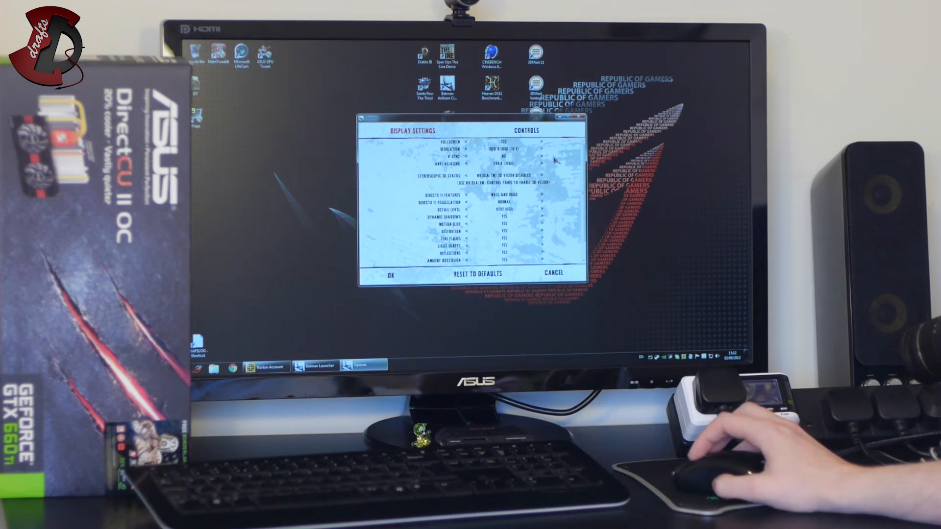
mouse_move(555, 204)
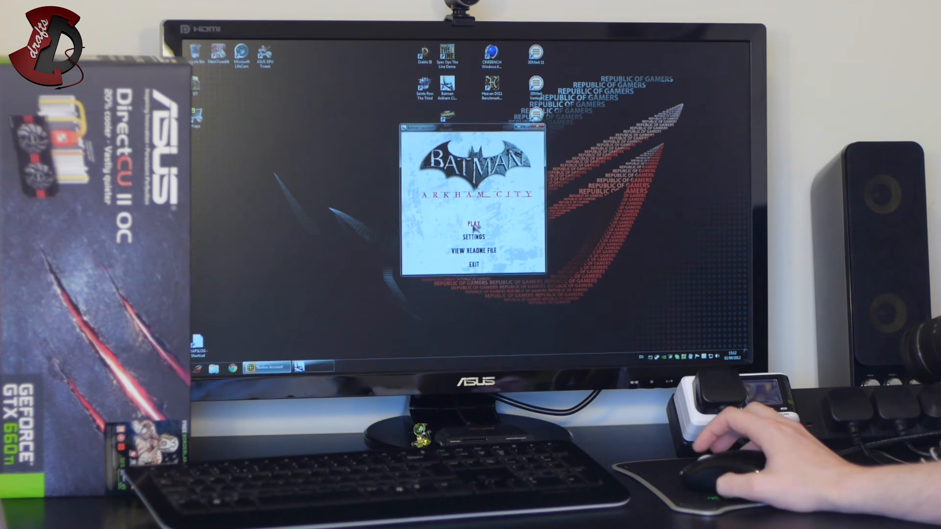
Play the Batman benchmark past the title screen, then close the 59.507 FPS log
click(474, 224)
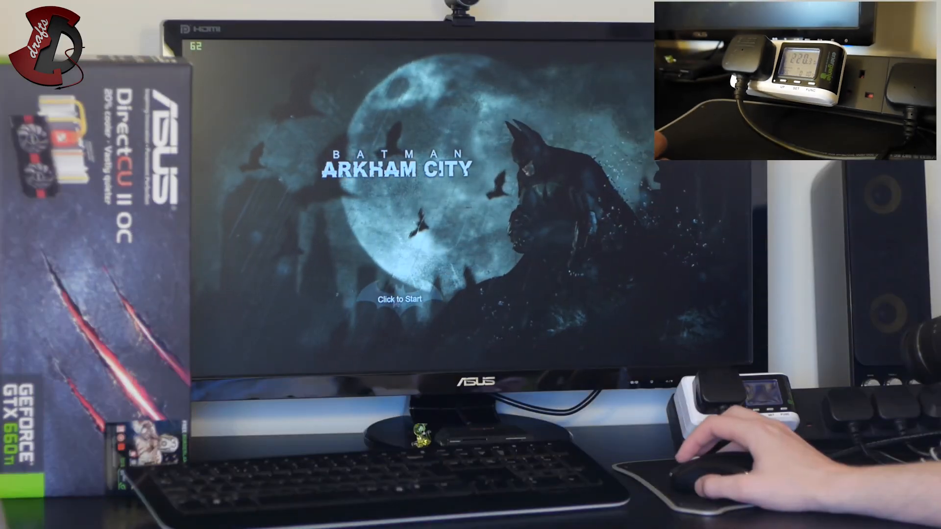
click(399, 299)
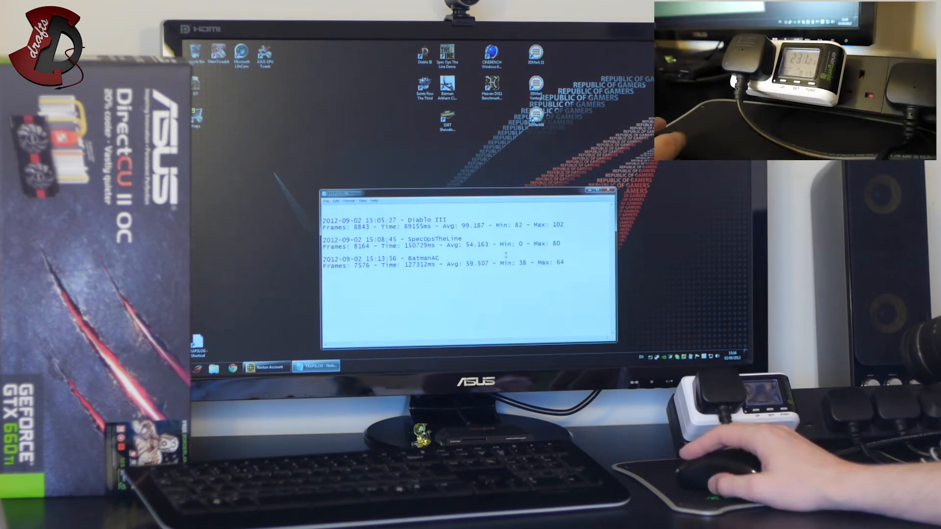
click(608, 191)
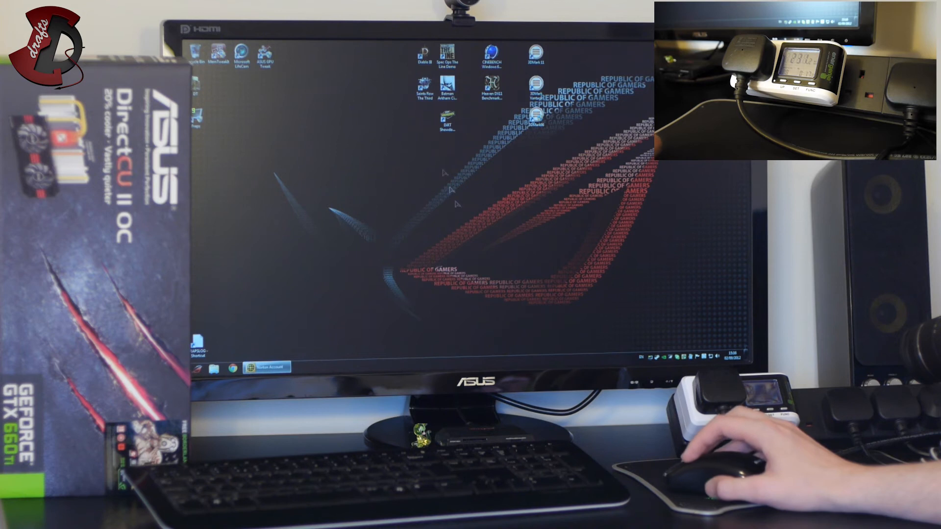
Launch DiRT Showdown and step through its graphics and detail quality settings
double_click(446, 120)
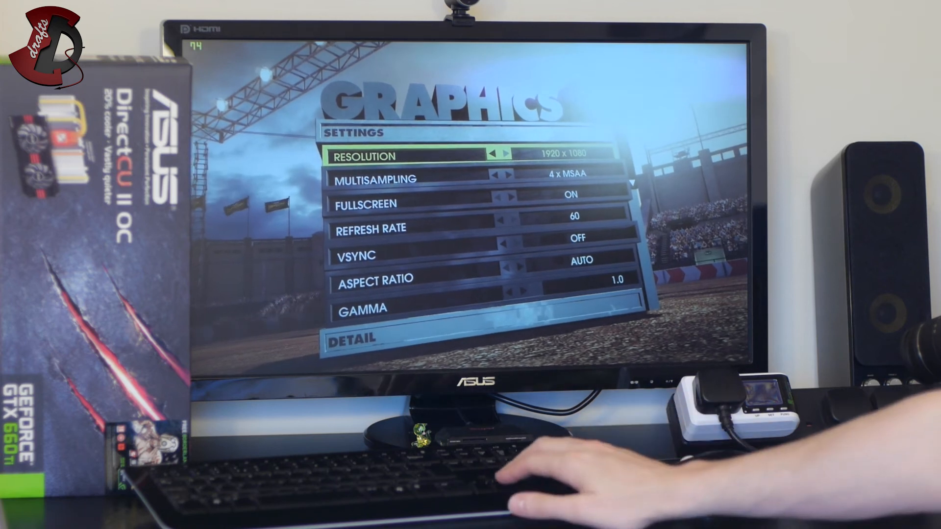
key(down)
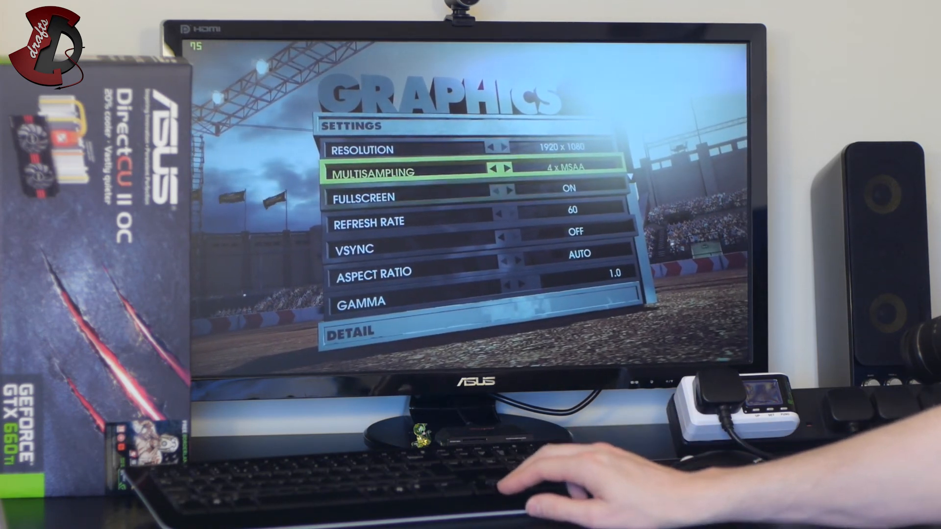
key(down)
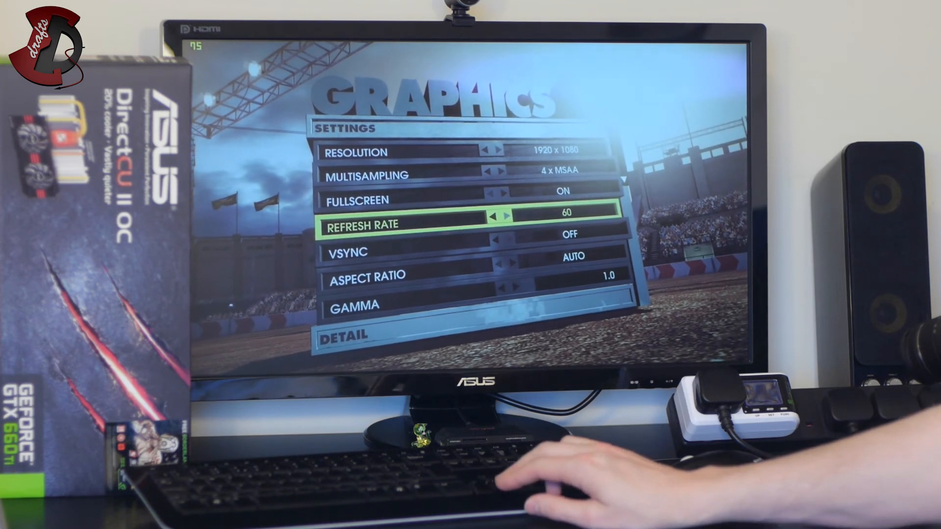
key(down)
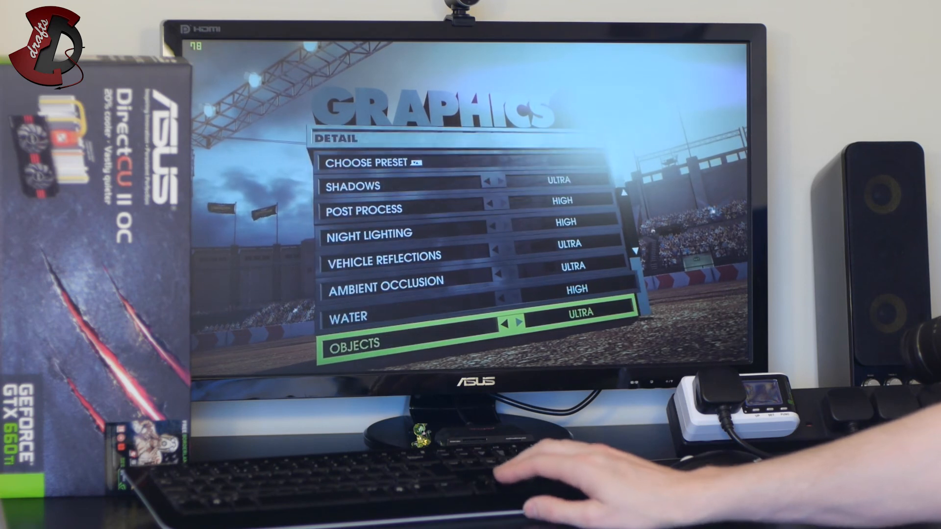
key(up)
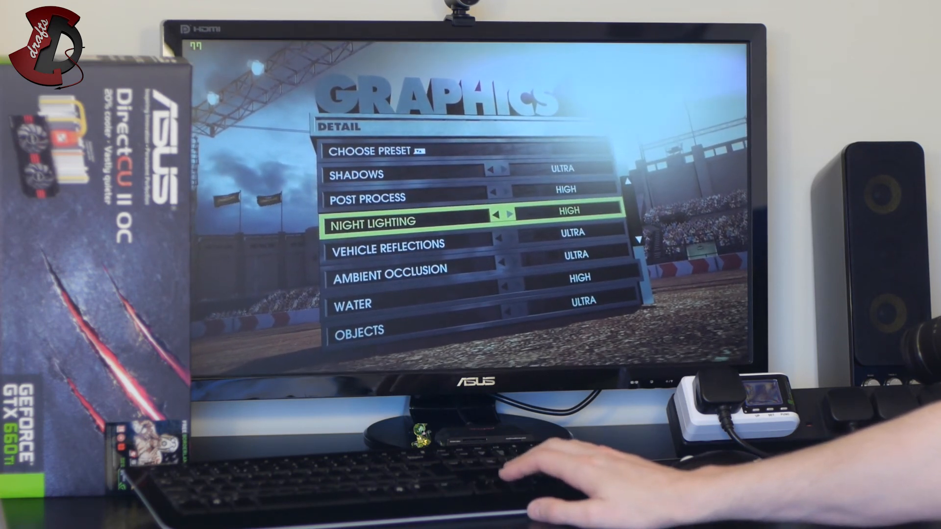
key(down)
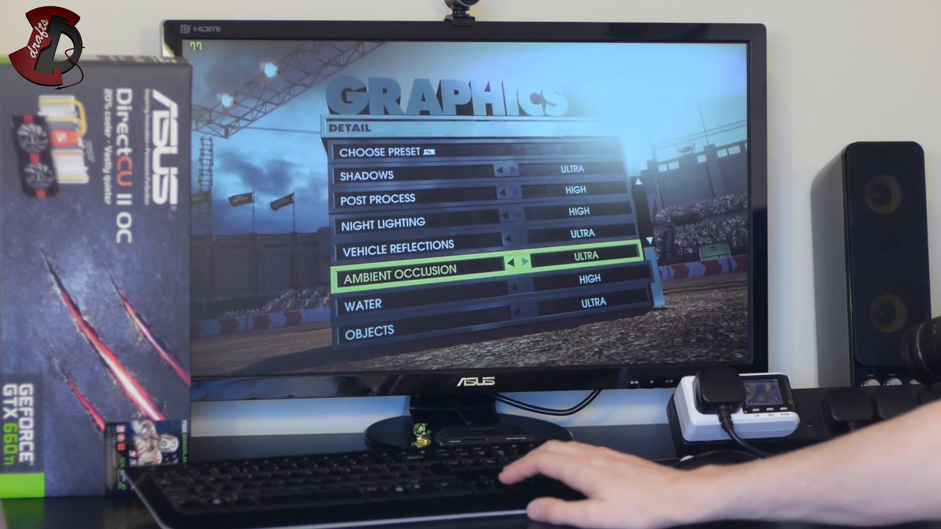
key(down)
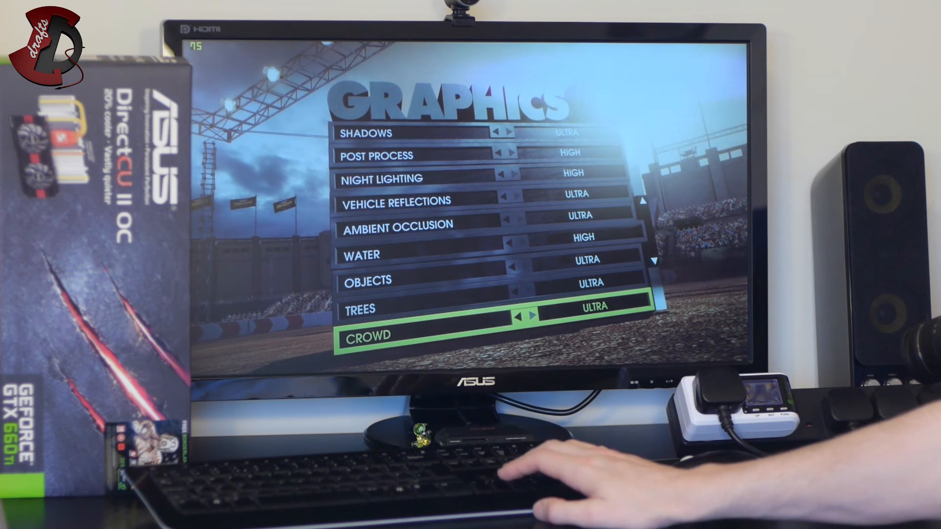
scroll(down, 3)
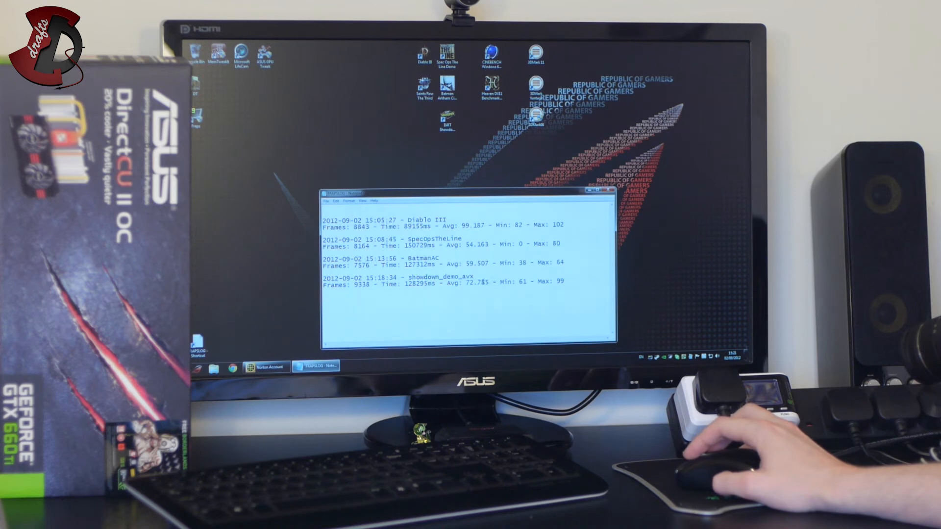
mouse_move(646, 293)
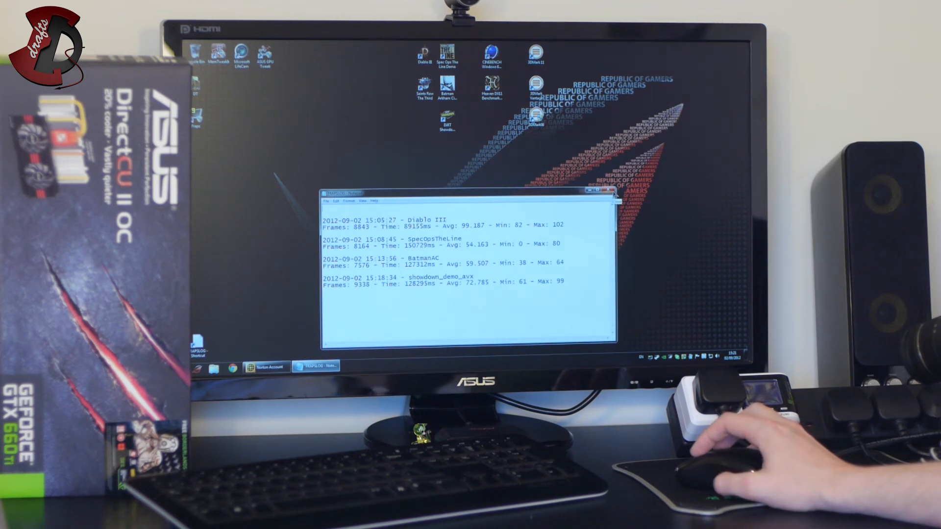
Close the FRAPS log listing DiRT Showdown's 72.785 FPS average
click(610, 194)
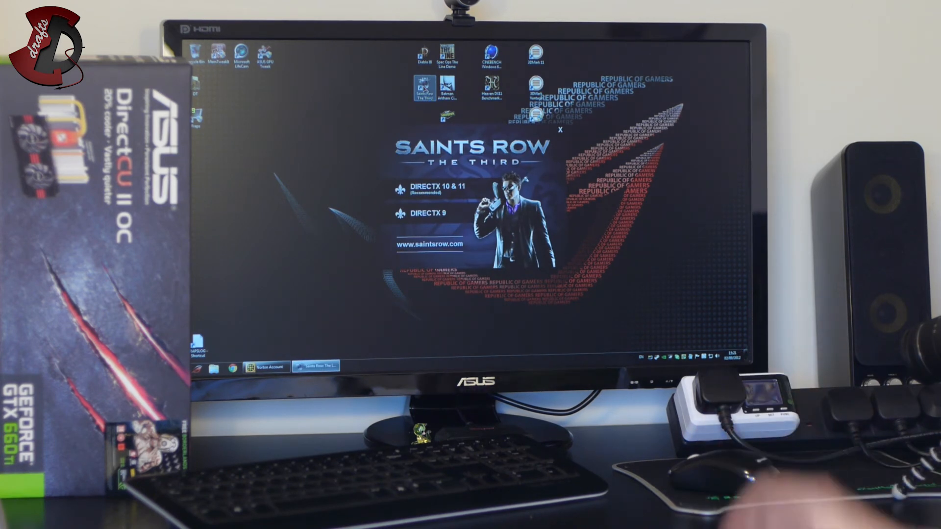
Launch Saints Row's DirectX 10 & 11 version, check Ultra display settings, and overwrite the autosave
click(559, 131)
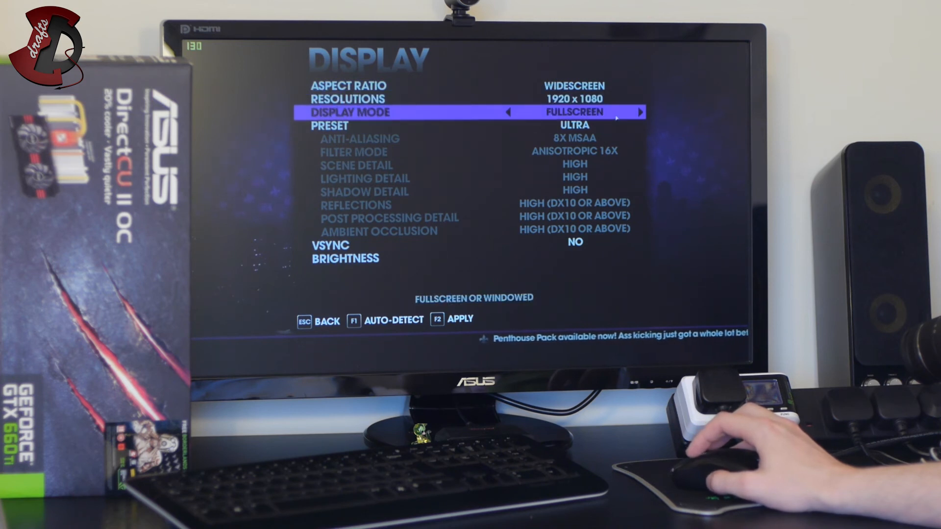
key(Down)
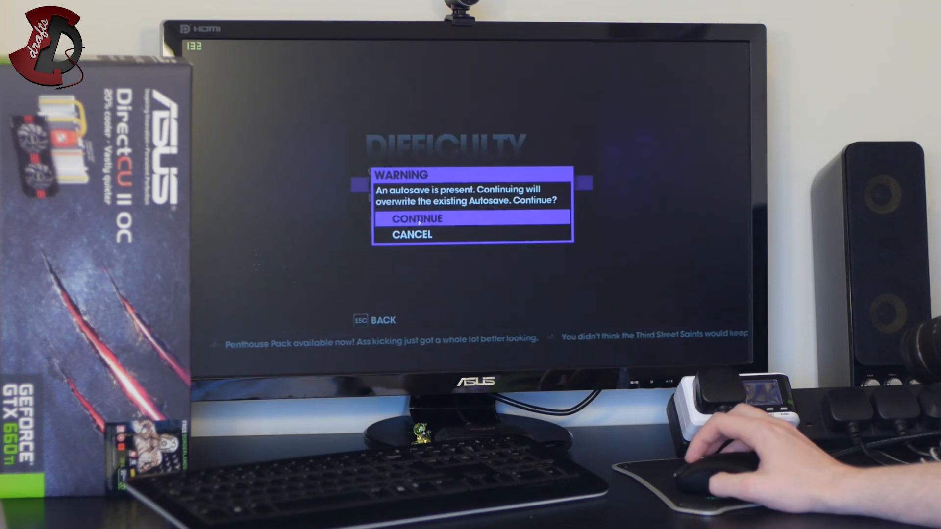
click(416, 218)
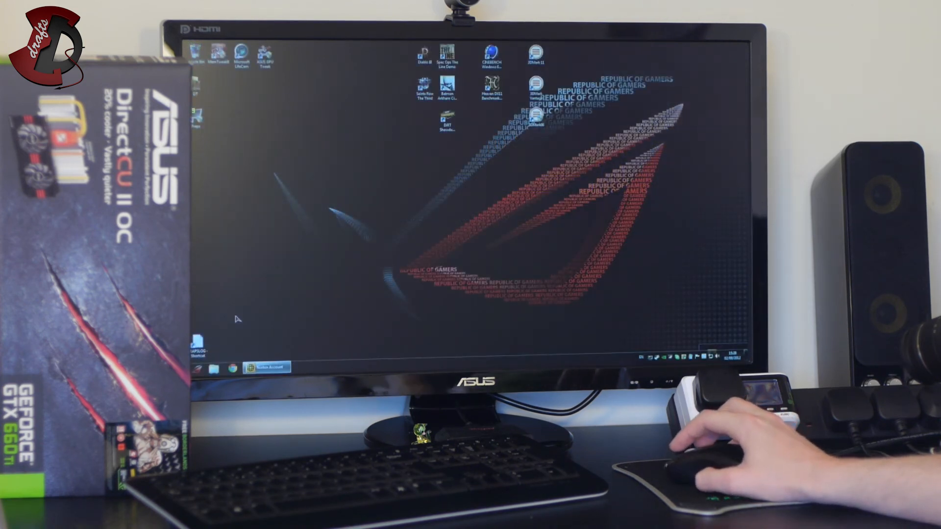
double_click(197, 339)
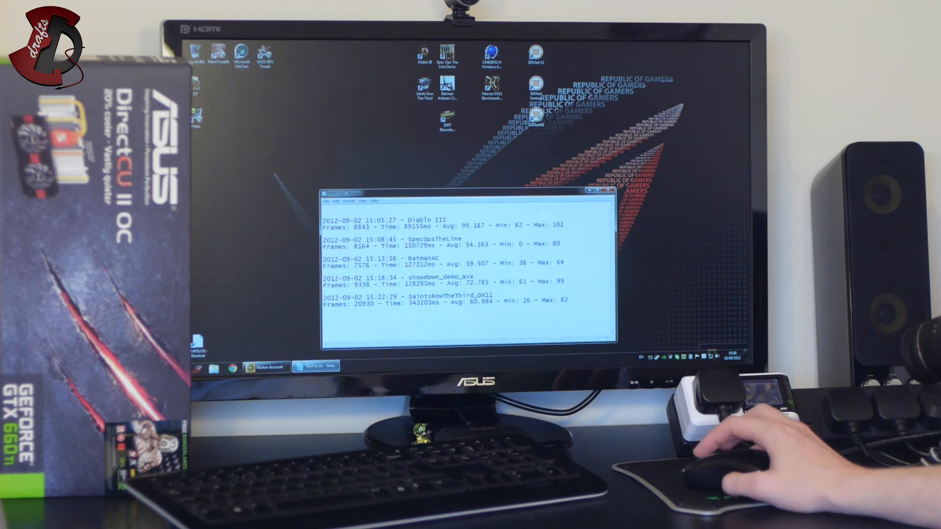
click(609, 193)
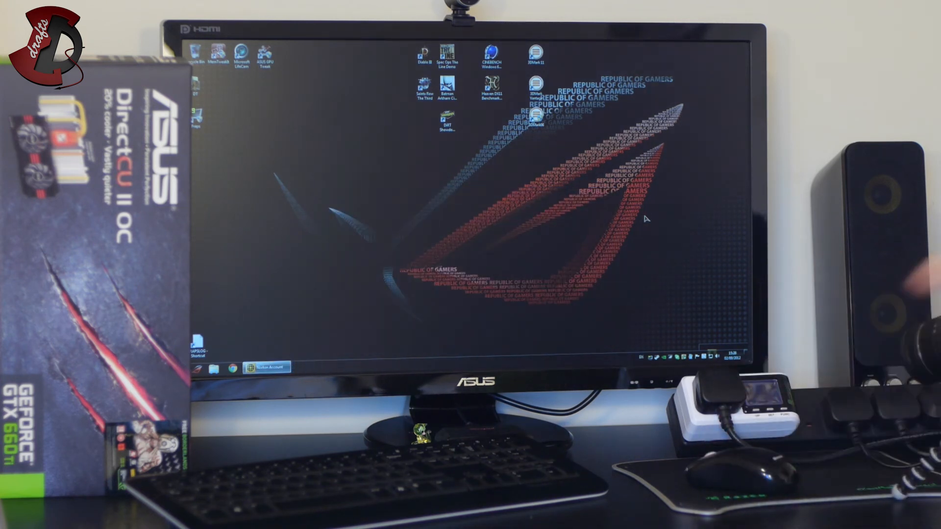